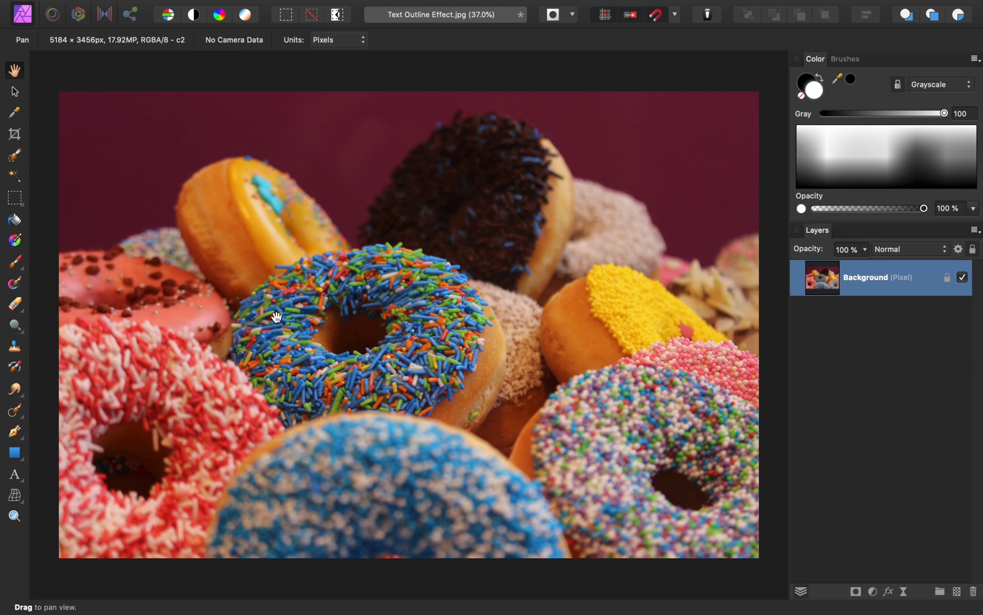
- Type large black SWEET text over the donut photo and set it in Aleo
click(14, 475)
text(SWEET)
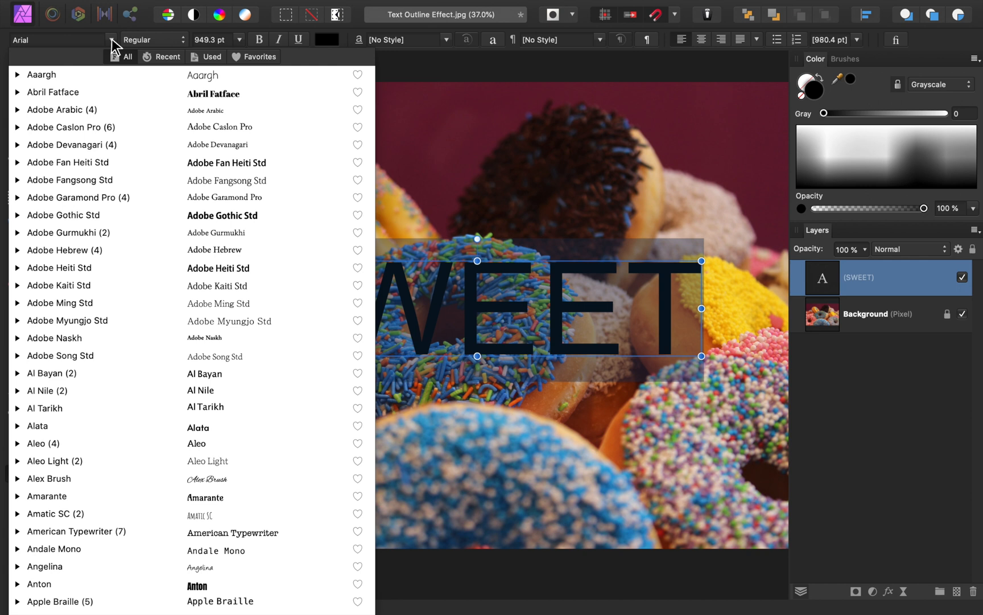
click(61, 355)
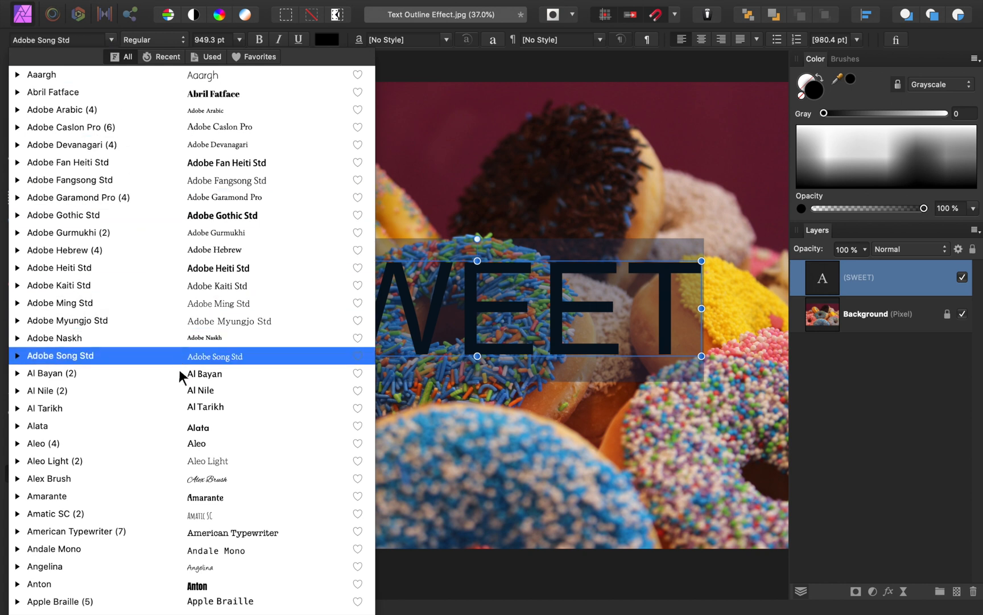
click(42, 443)
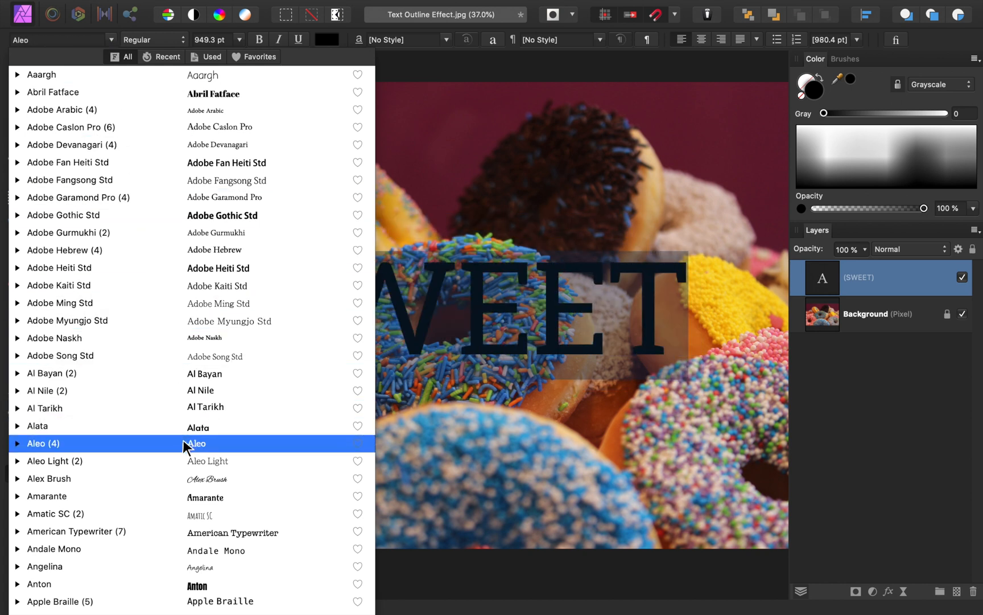
click(196, 443)
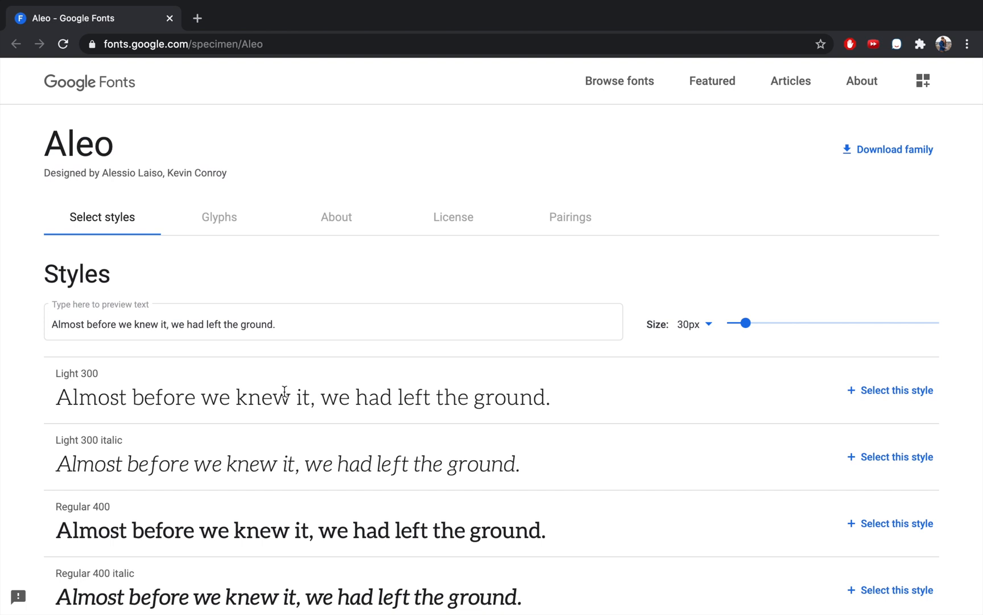
mouse_move(456, 267)
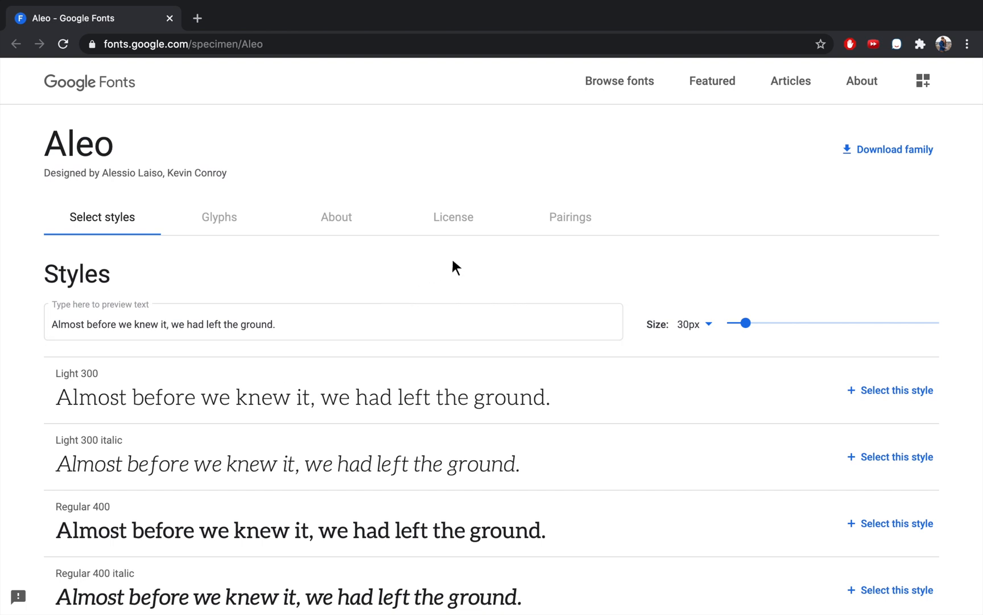
- Download the Aleo font family from its Google Fonts page
click(886, 150)
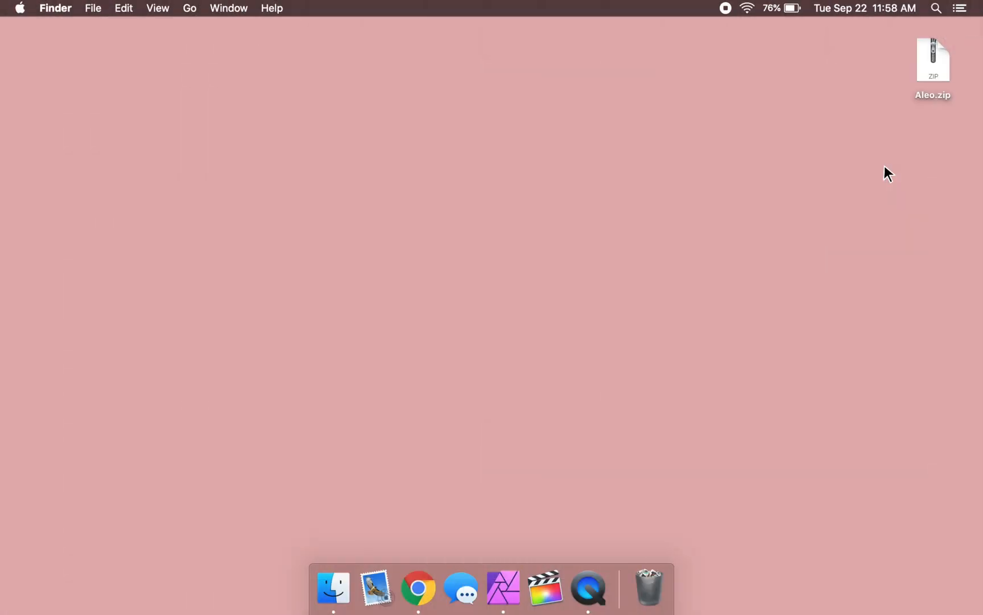
mouse_move(936, 111)
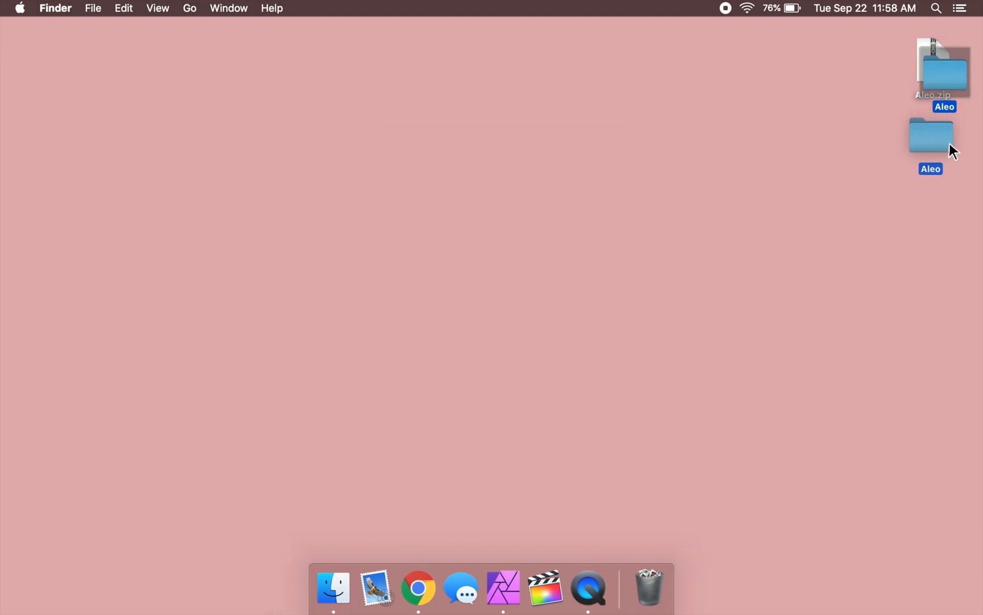
- Open the unzipped Aleo folder, preview Aleo Bold, and bring up Bold Italic's actions
double_click(931, 135)
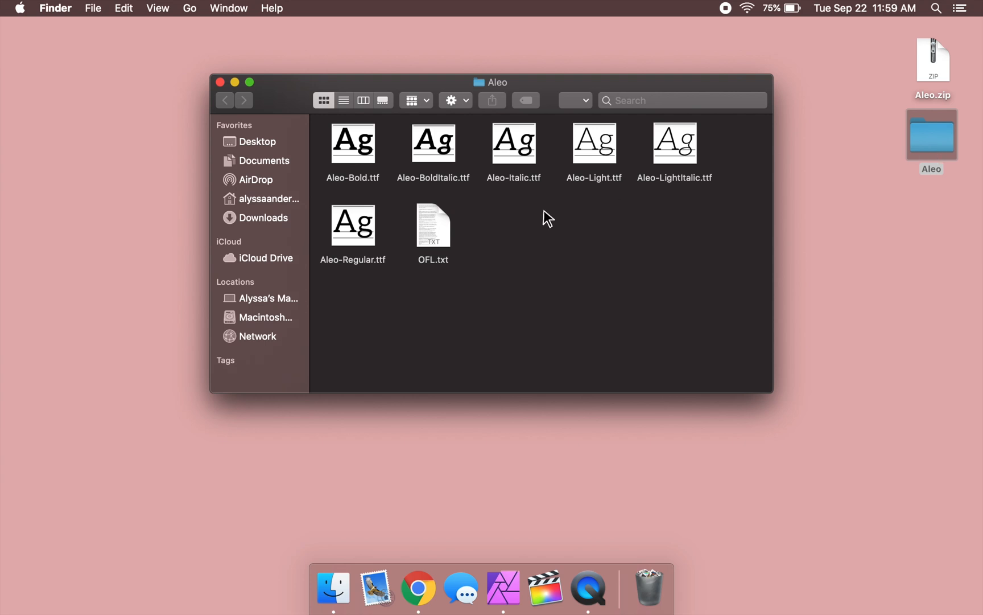
mouse_move(367, 159)
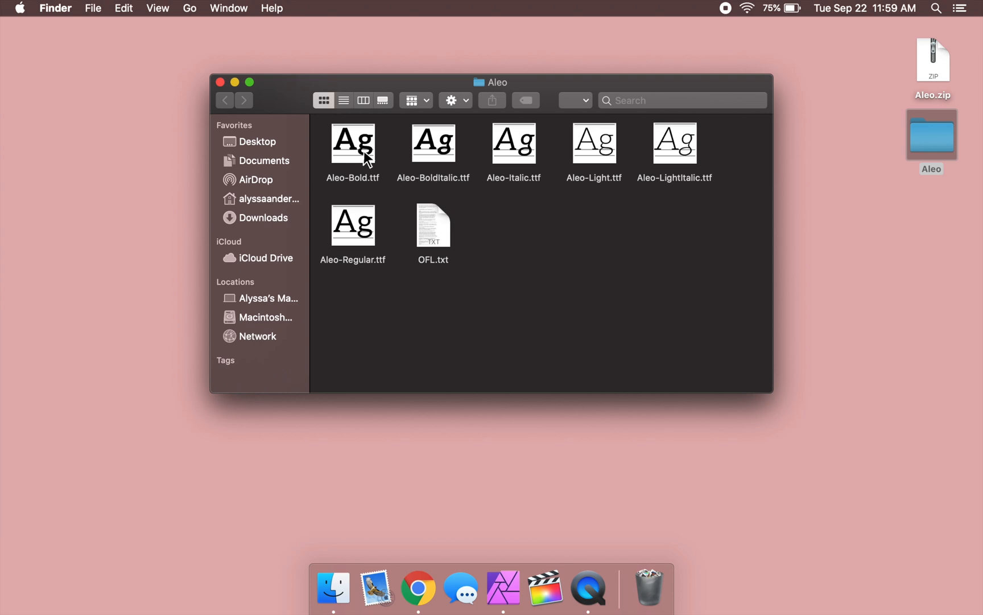
mouse_move(456, 163)
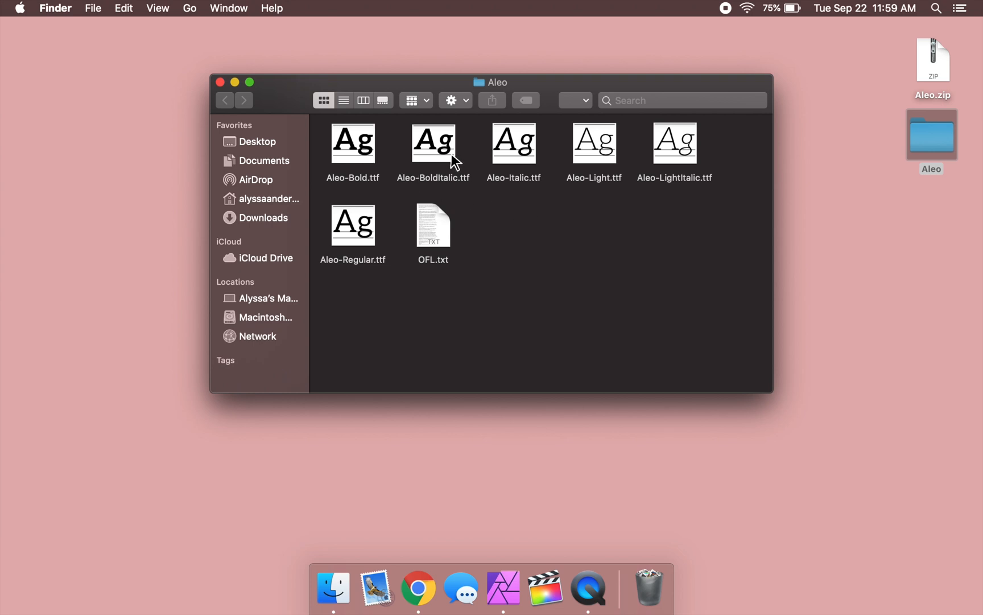
mouse_move(374, 168)
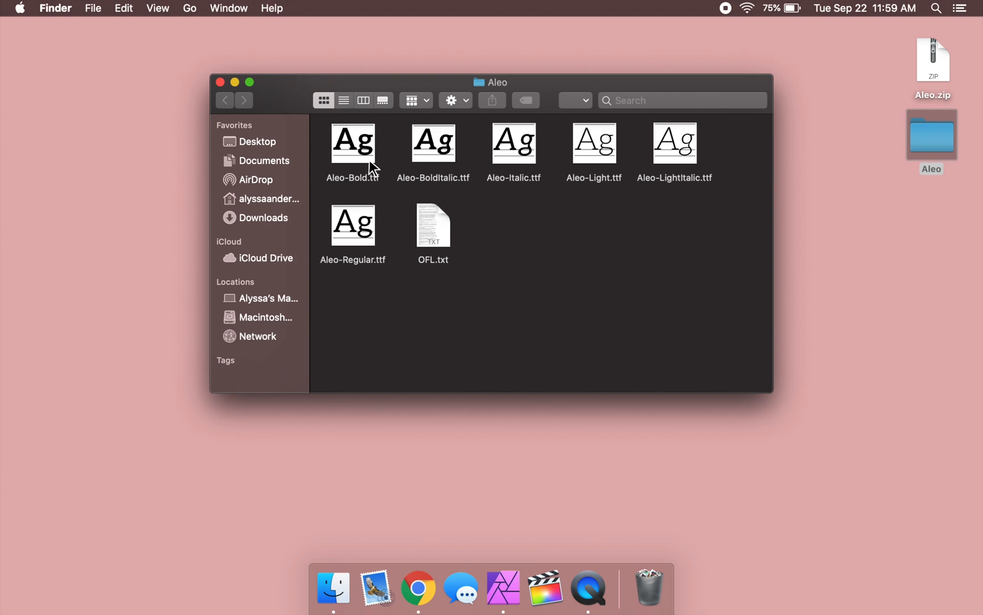
double_click(352, 140)
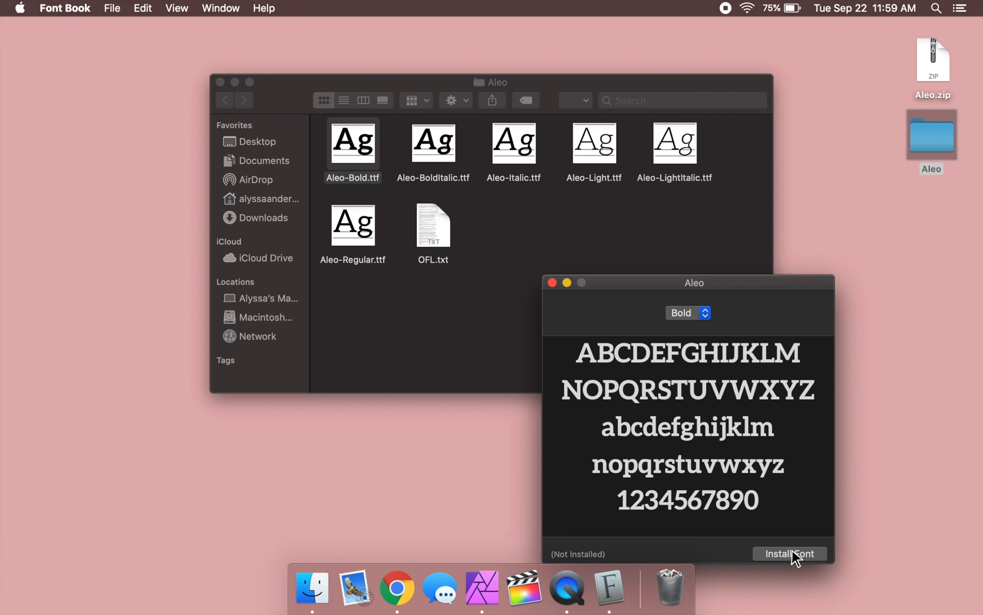
mouse_move(588, 335)
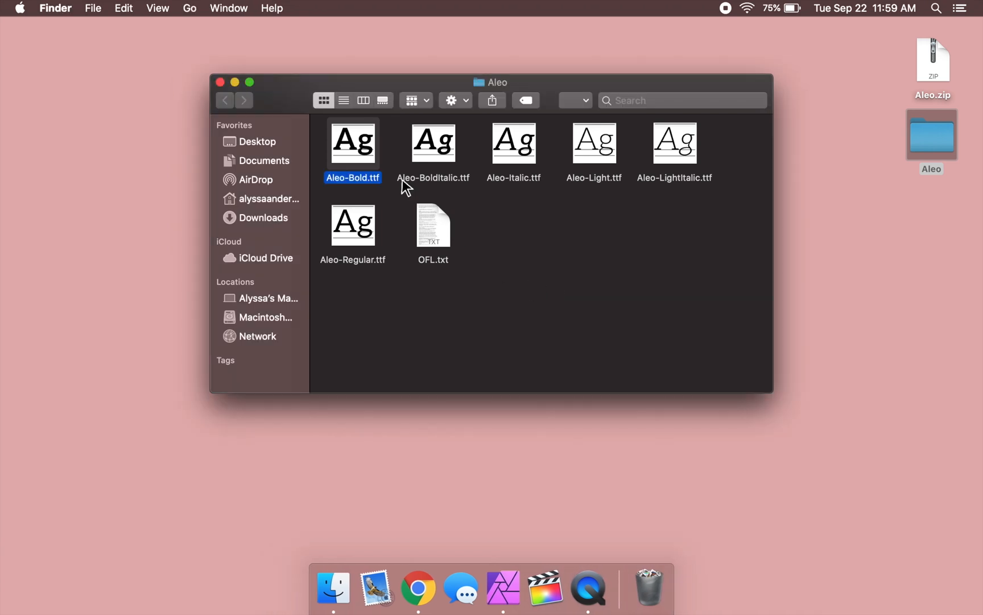
right_click(352, 141)
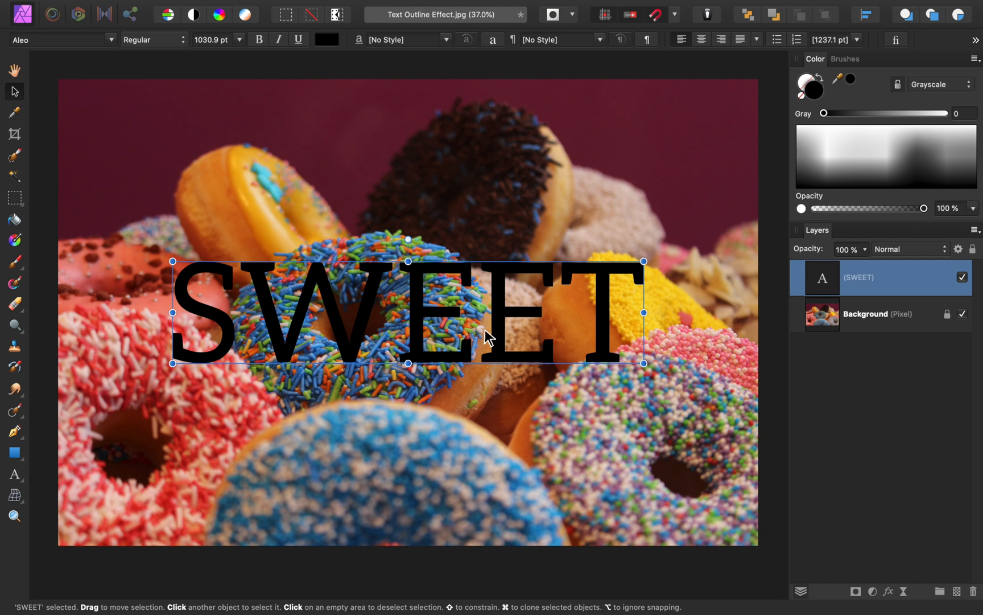
mouse_move(820, 93)
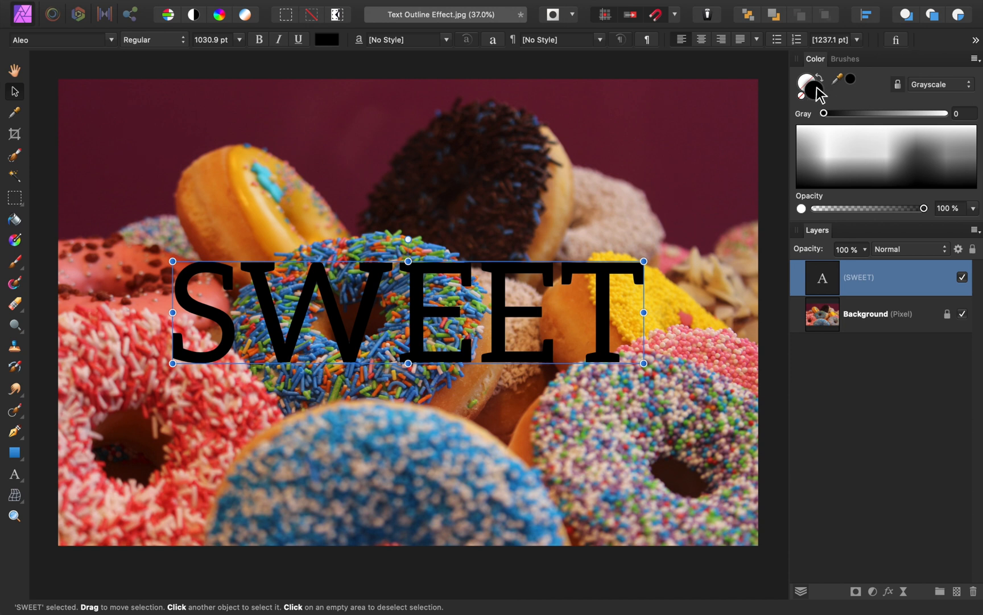
mouse_move(807, 102)
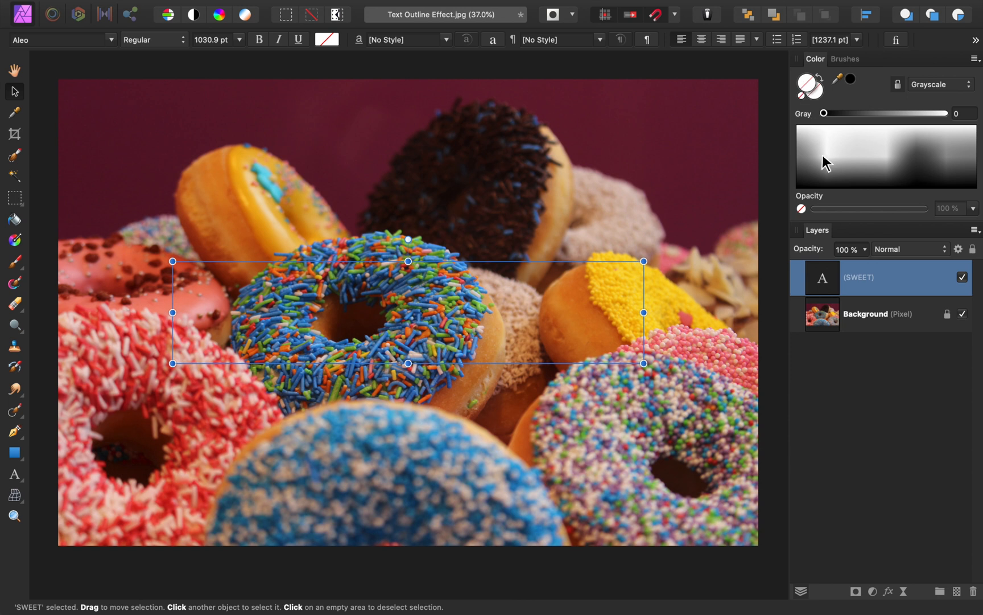
mouse_move(865, 163)
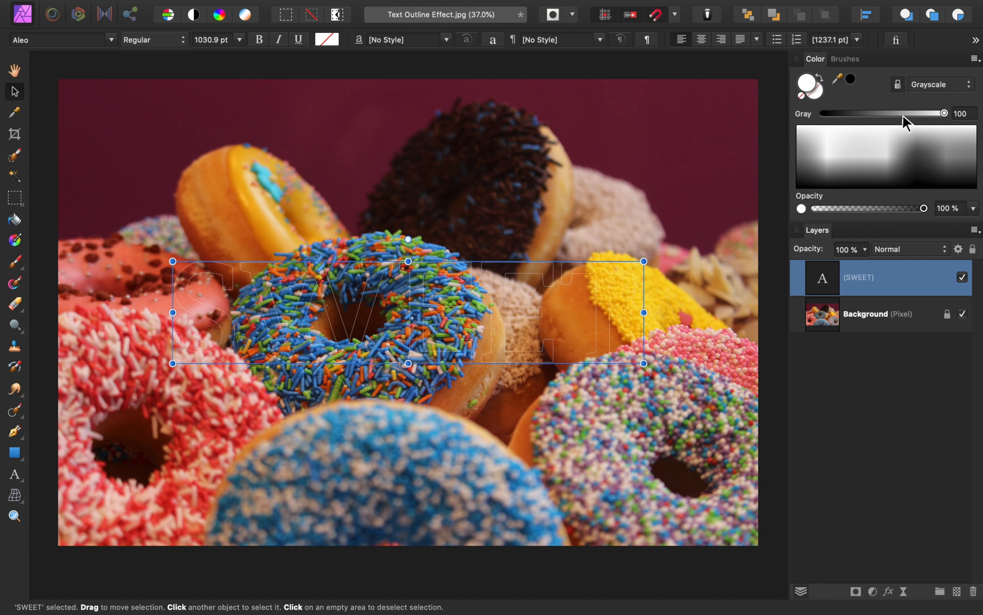
- Switch the Colour panel display to the colour wheel
click(973, 58)
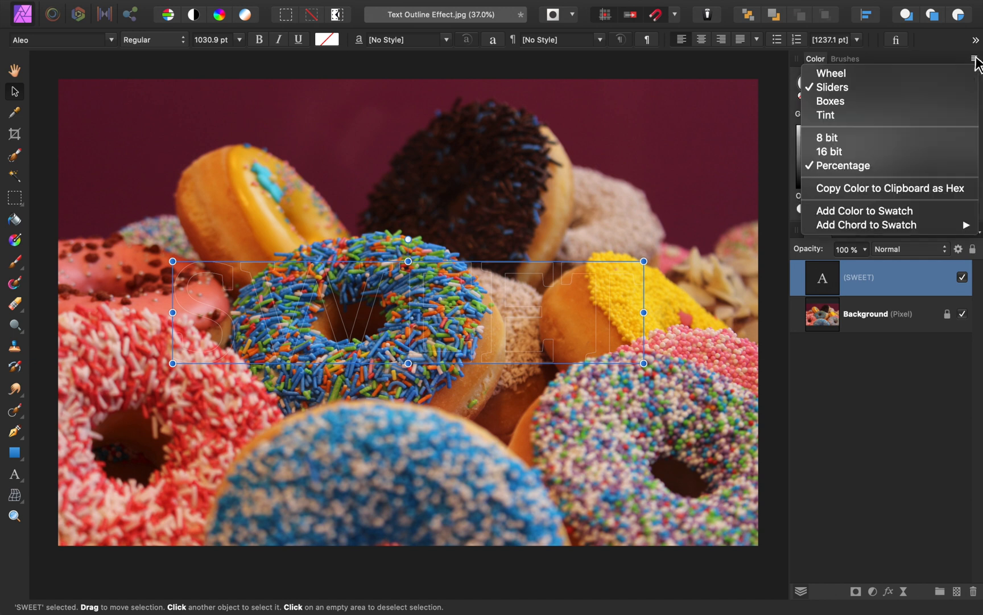
click(830, 73)
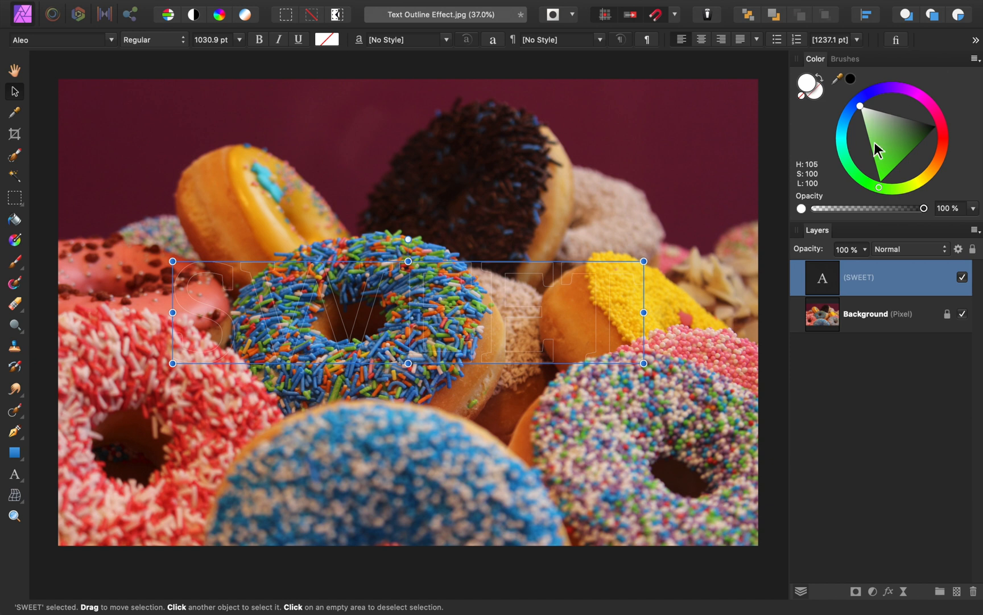
mouse_move(868, 157)
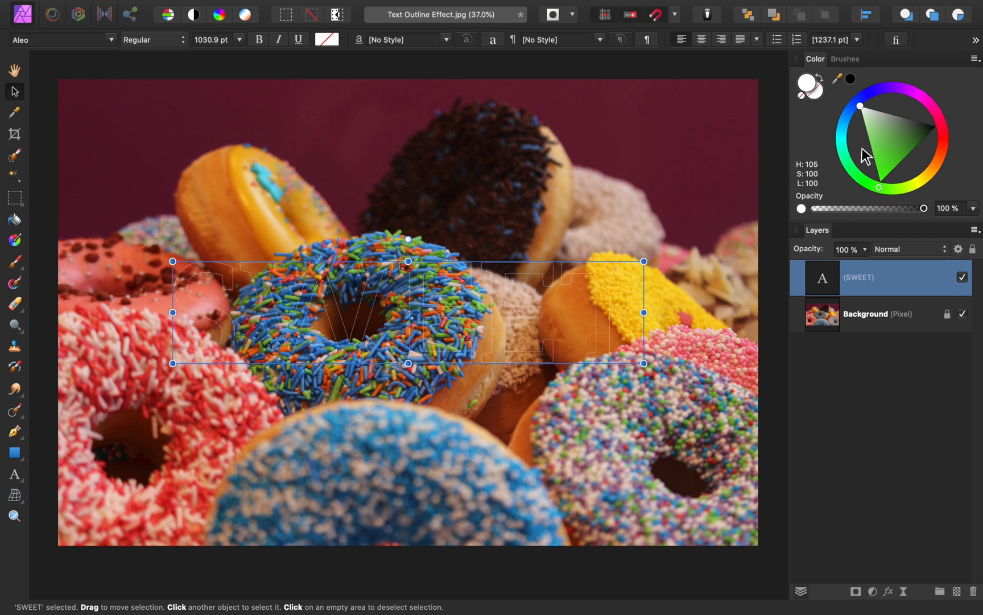
mouse_move(547, 317)
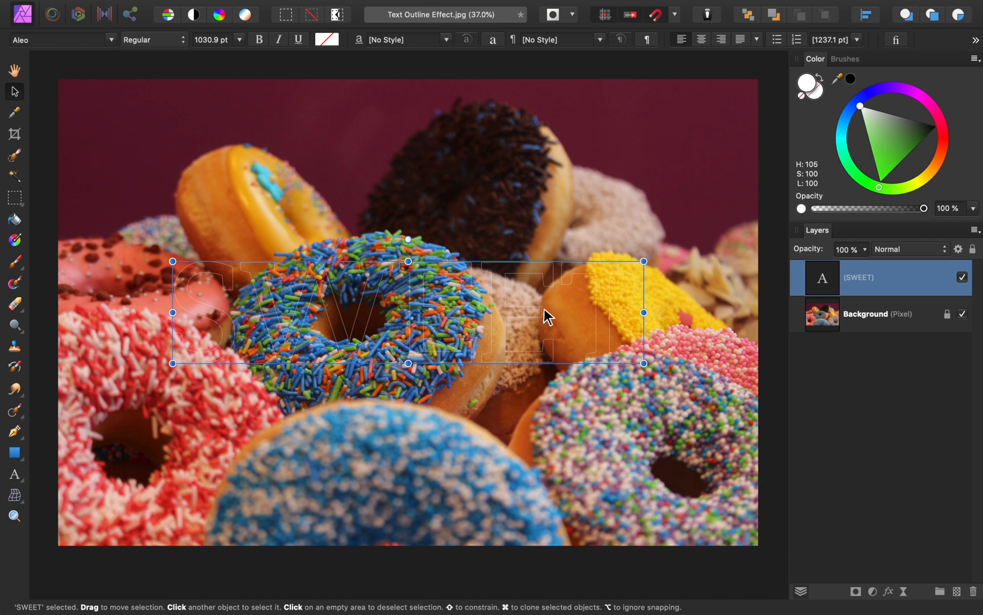
mouse_move(545, 323)
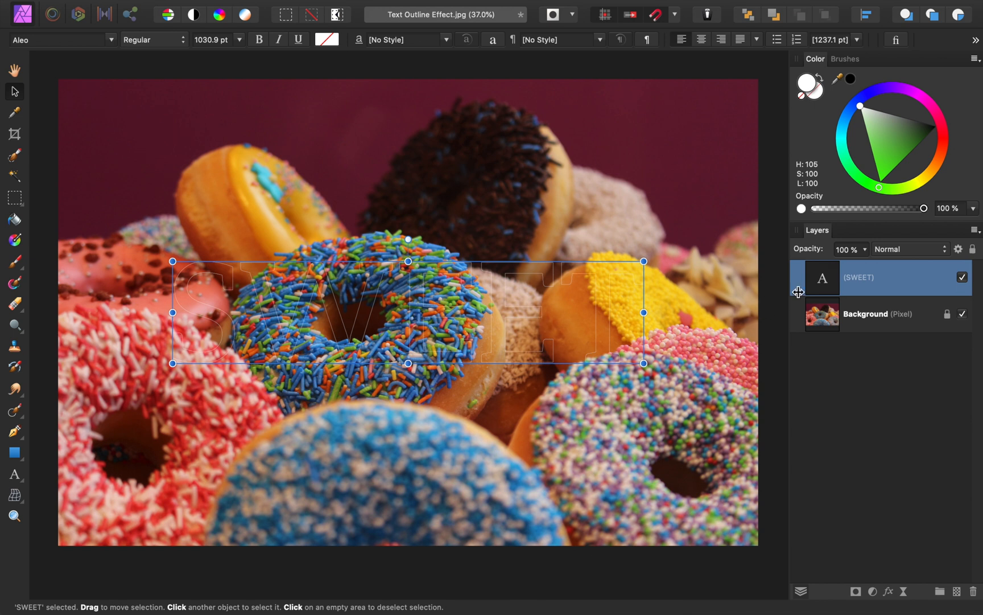
mouse_move(550, 315)
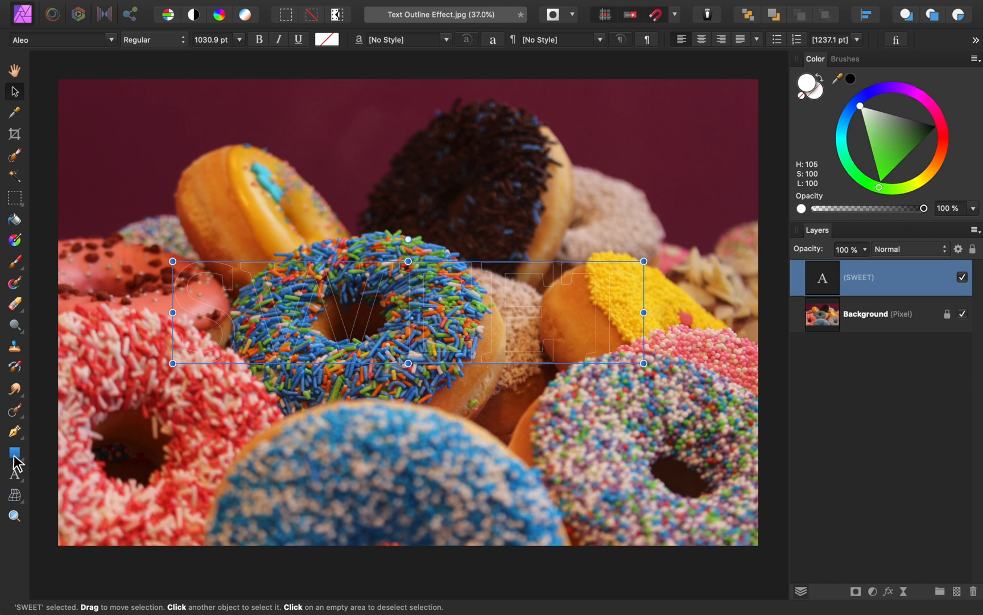
- Thicken SWEET's white outline to about 13 pt in the stroke settings
click(15, 454)
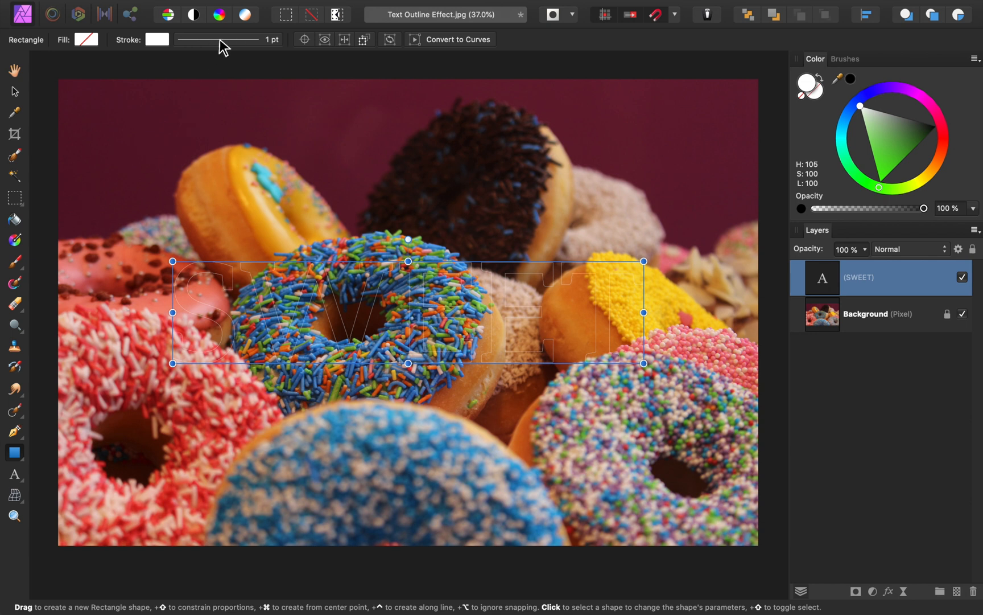
click(157, 39)
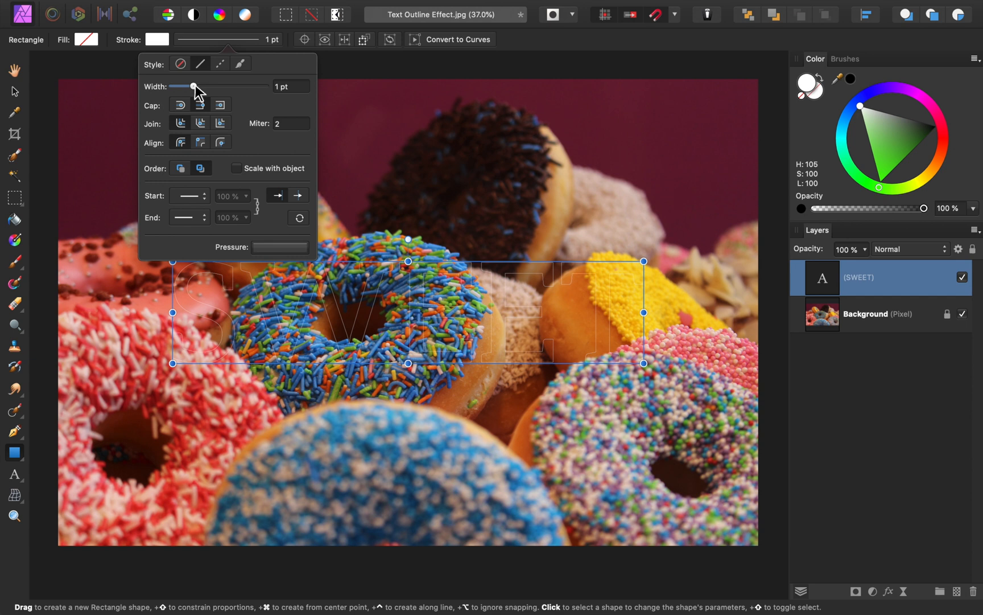
drag(192, 86, 215, 86)
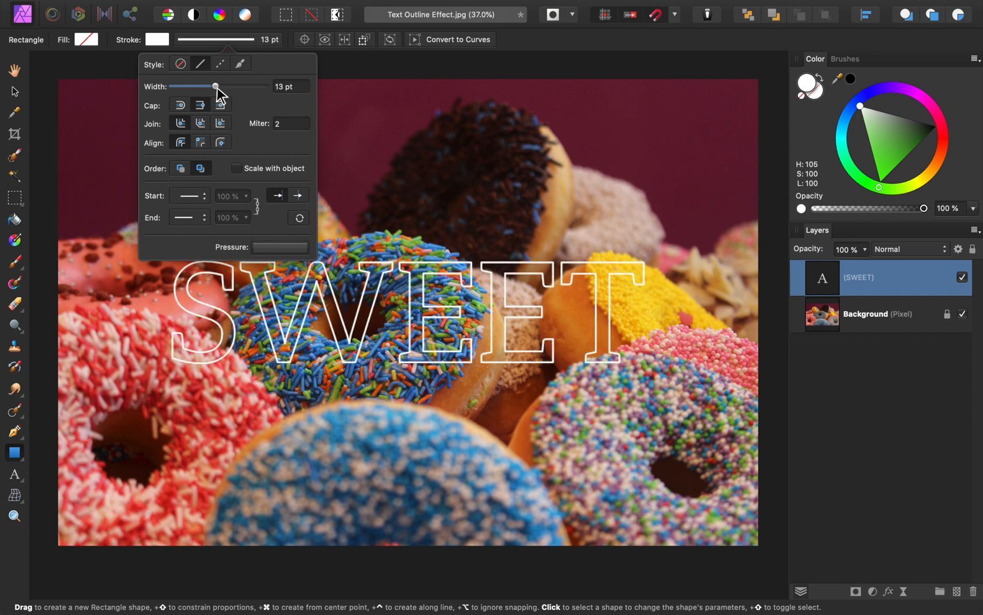
drag(216, 86, 219, 86)
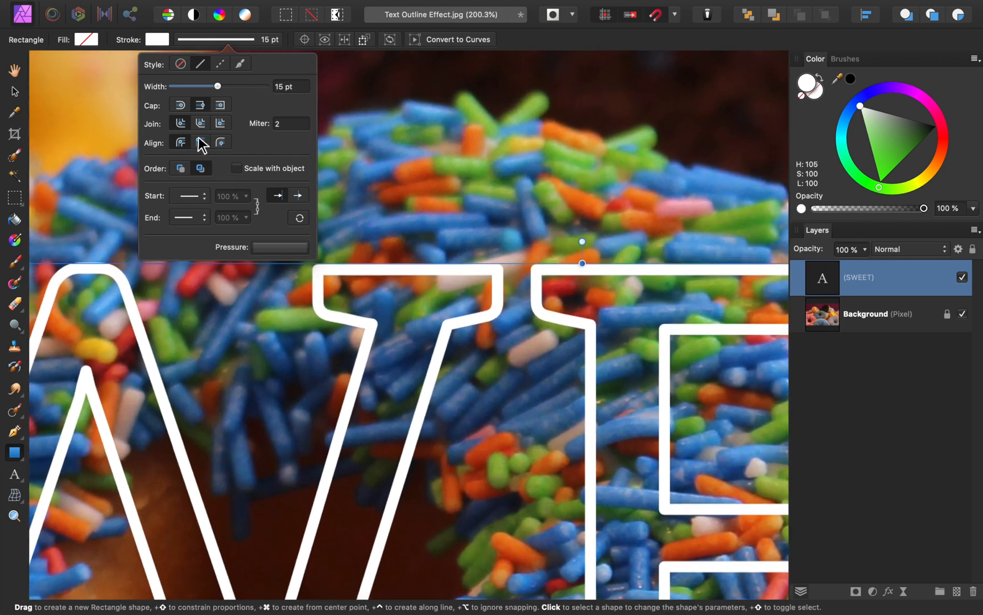
mouse_move(164, 132)
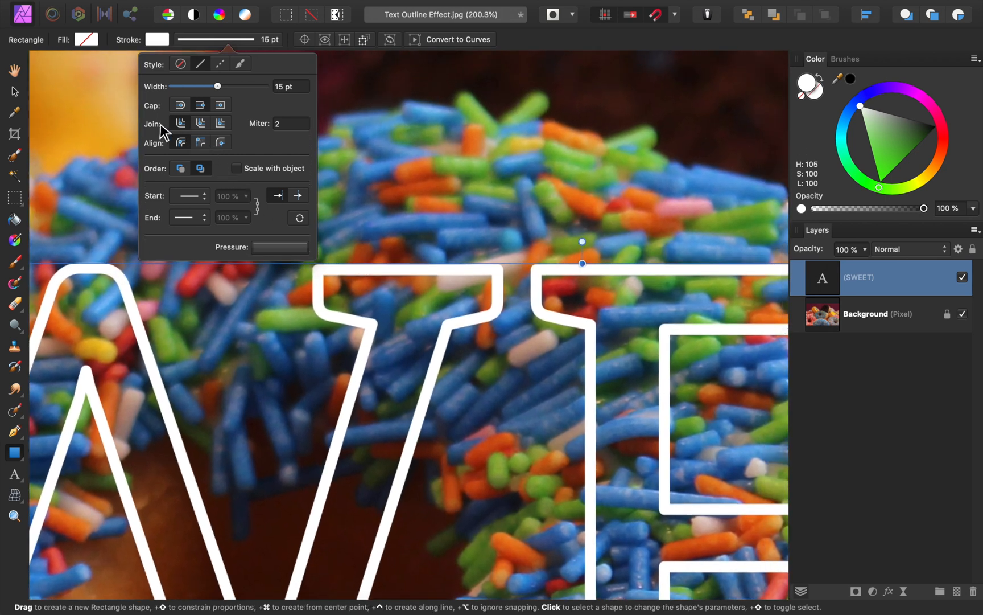
mouse_move(181, 123)
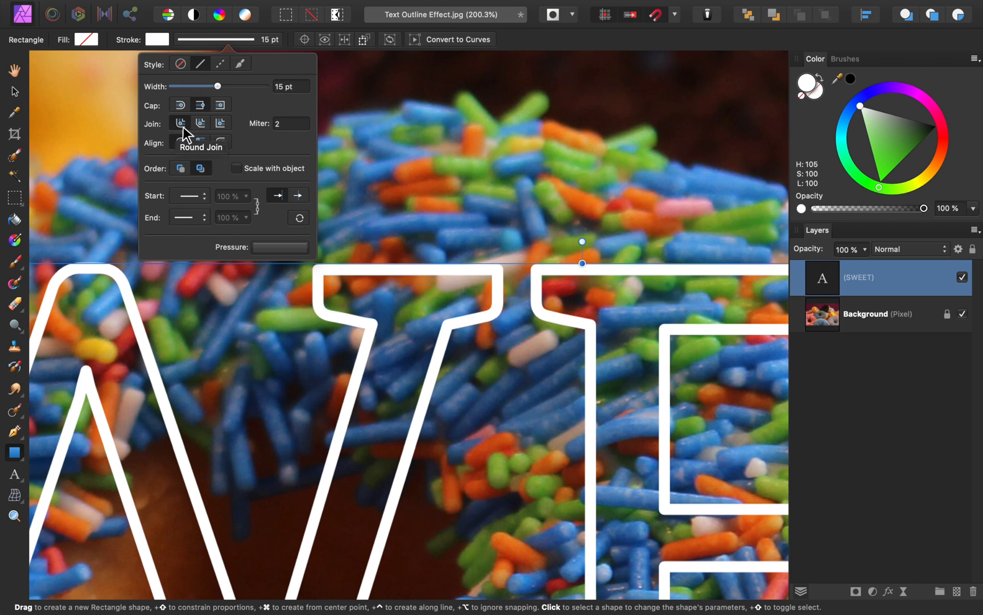
mouse_move(221, 124)
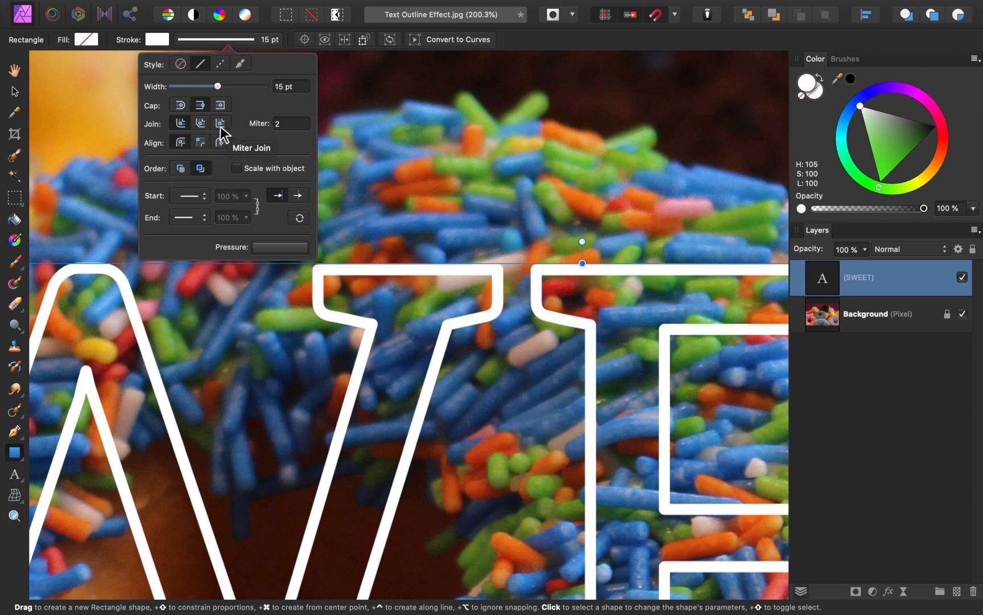
mouse_move(295, 174)
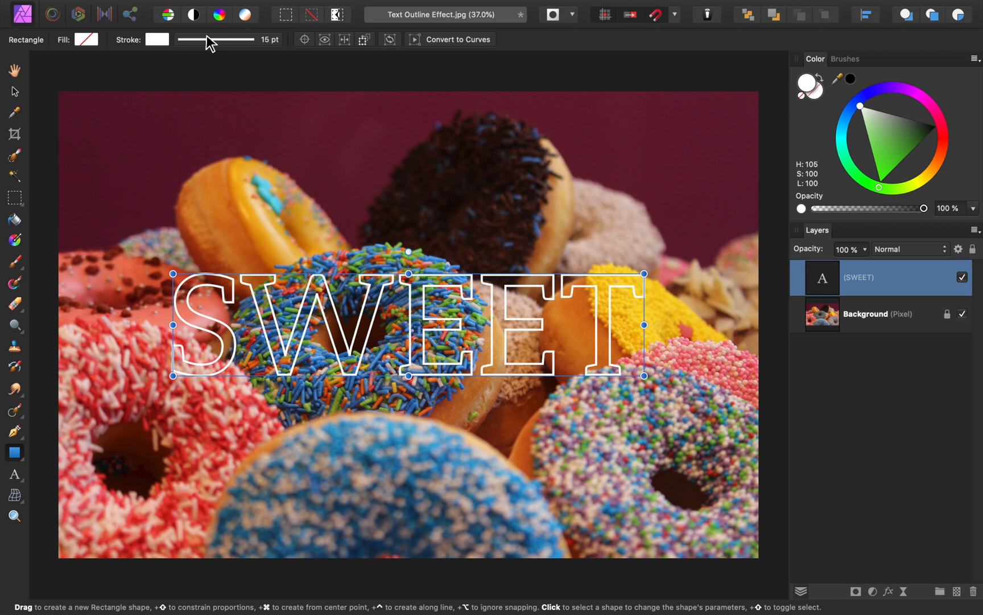
mouse_move(20, 460)
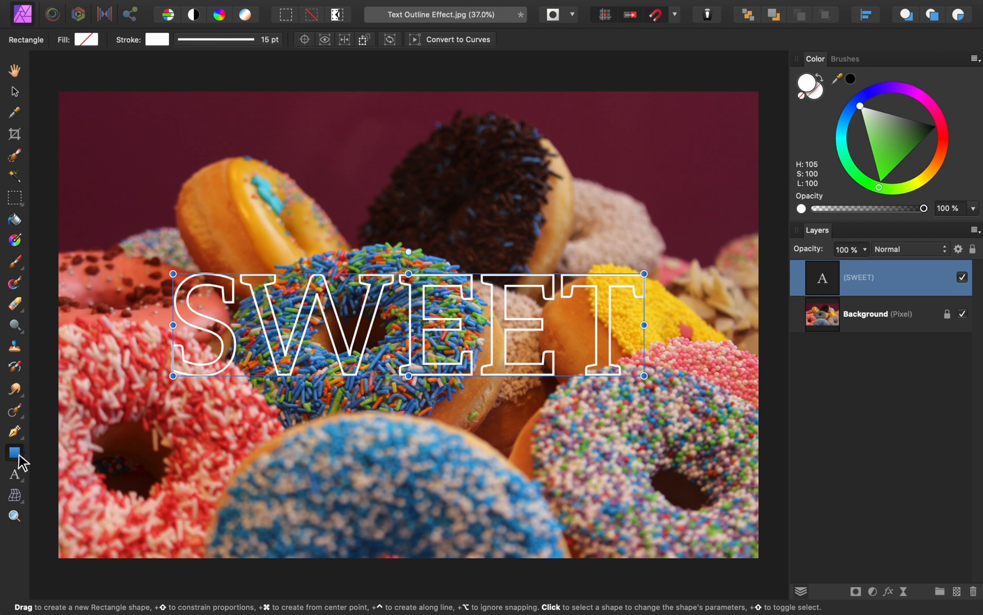
mouse_move(105, 74)
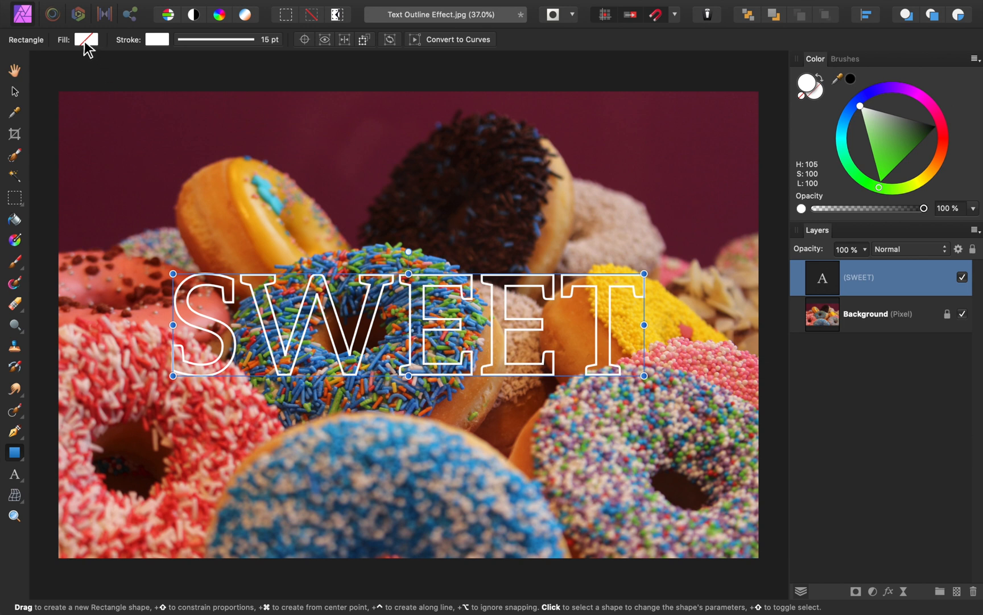
- Give the SWEET letters a maroon fill and make it partly transparent
click(85, 39)
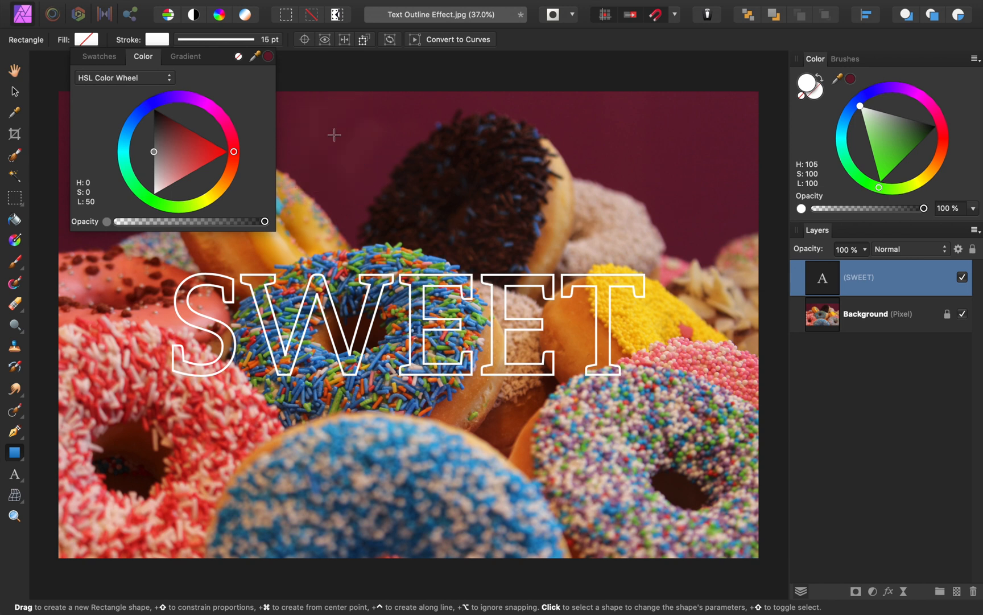
click(407, 317)
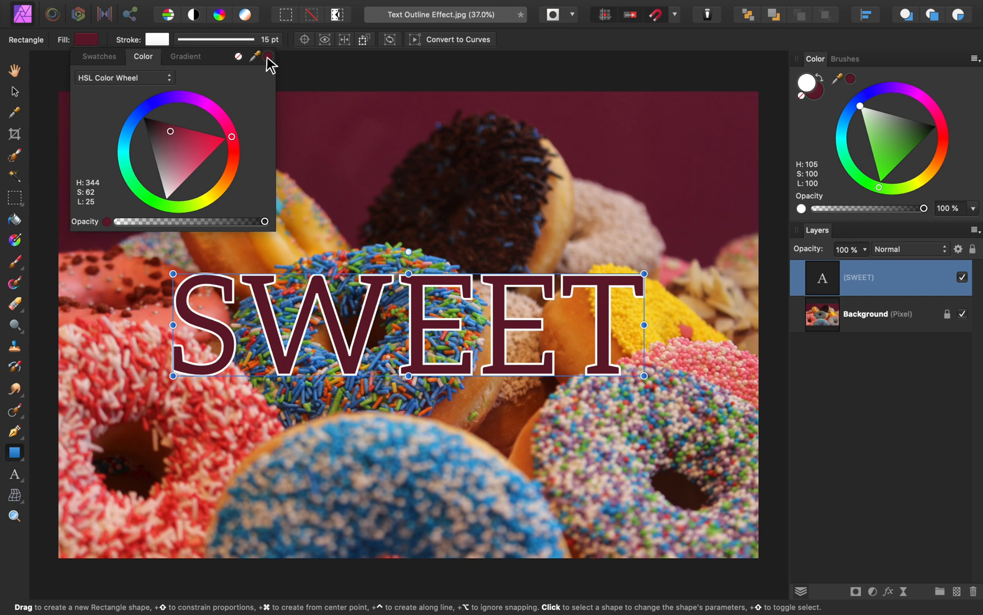
mouse_move(257, 178)
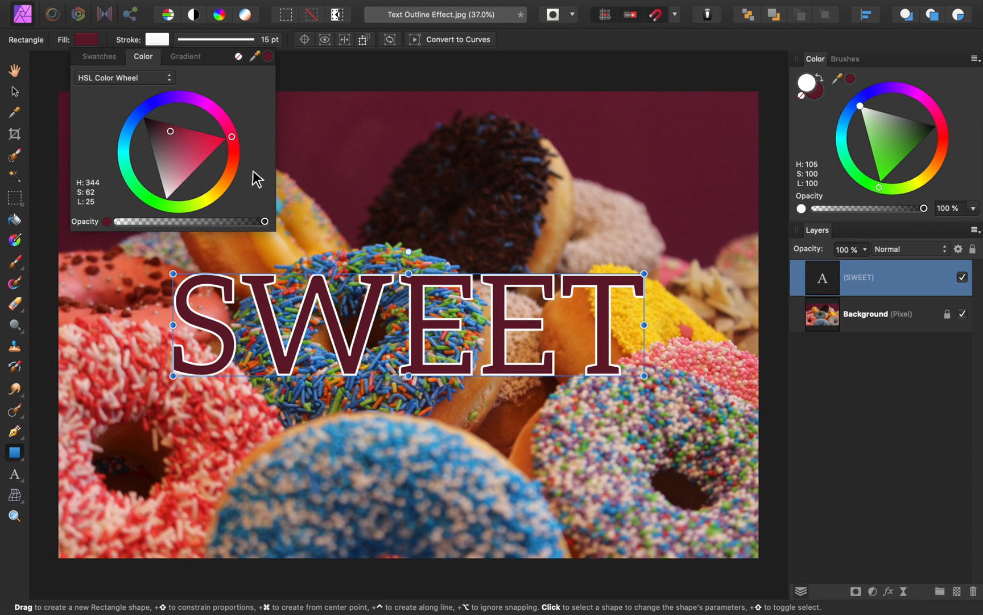
mouse_move(93, 226)
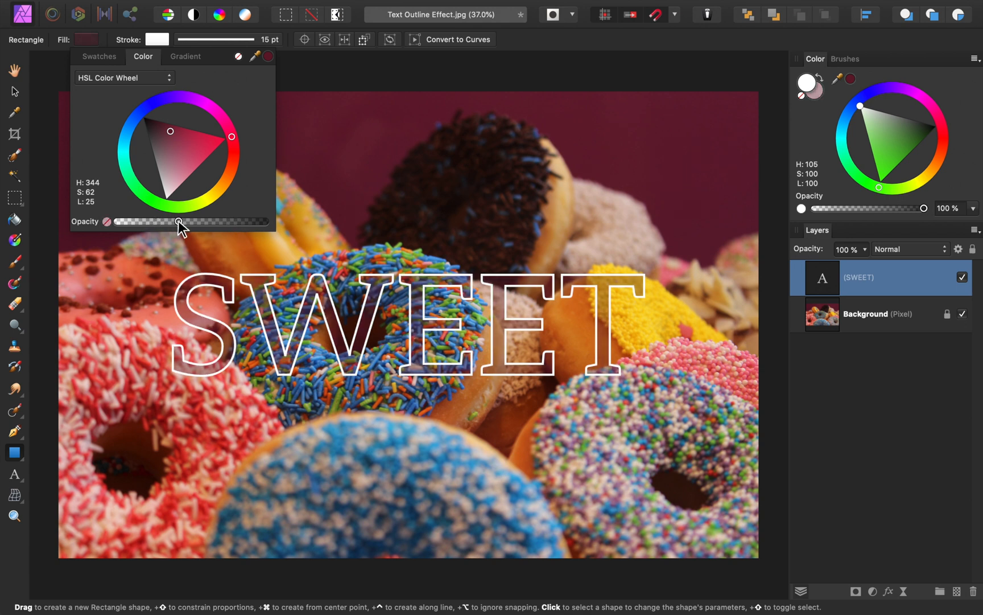
click(407, 320)
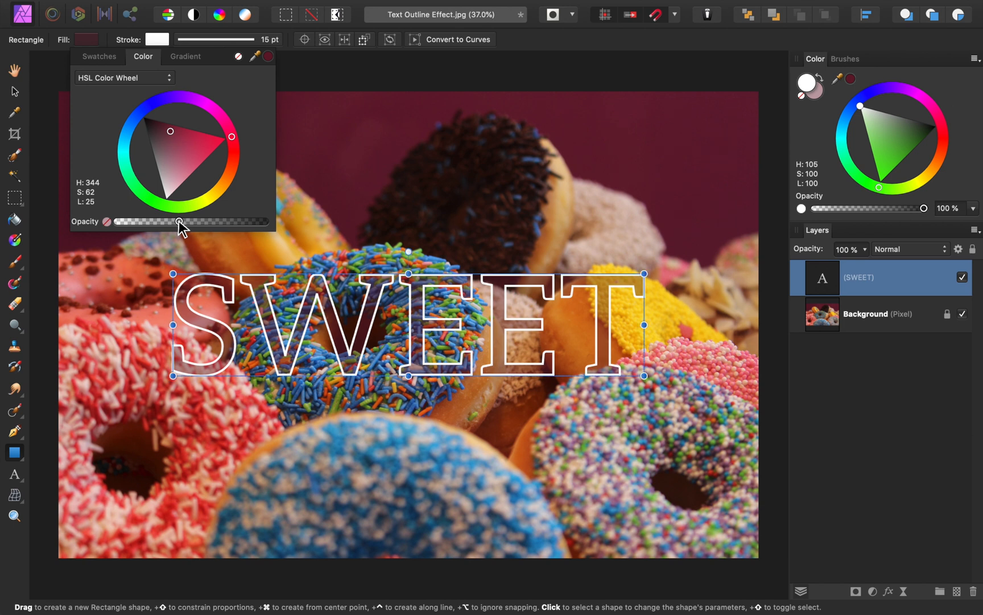
mouse_move(155, 63)
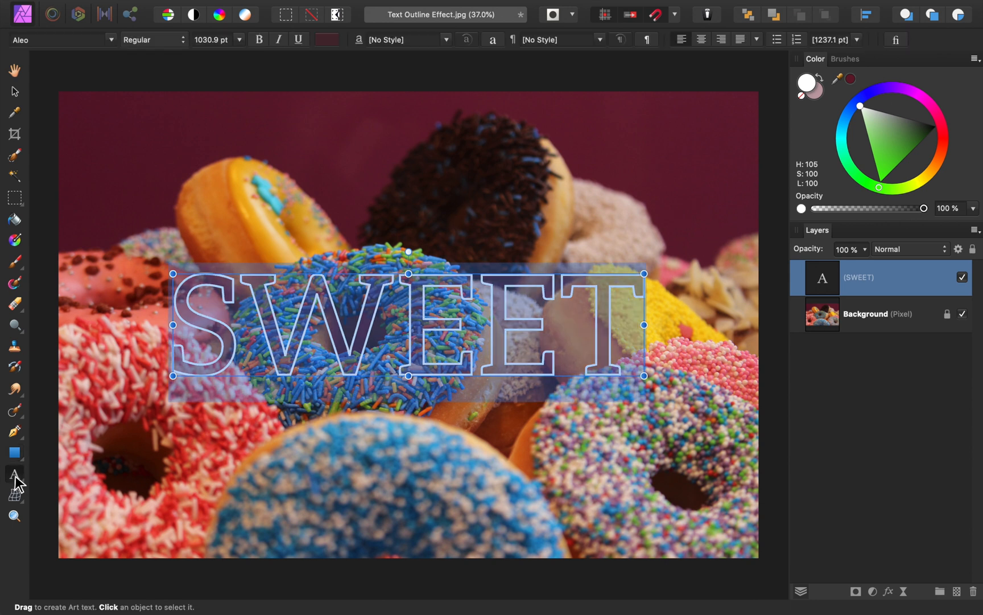
mouse_move(282, 216)
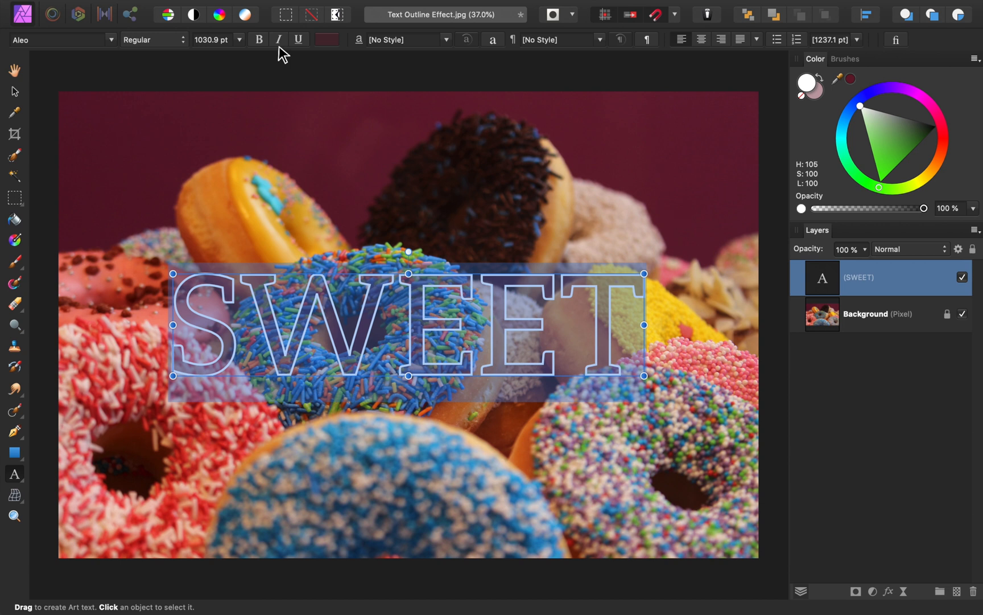
- Apply Italic and Bold to the Aleo SWEET lettering
click(279, 39)
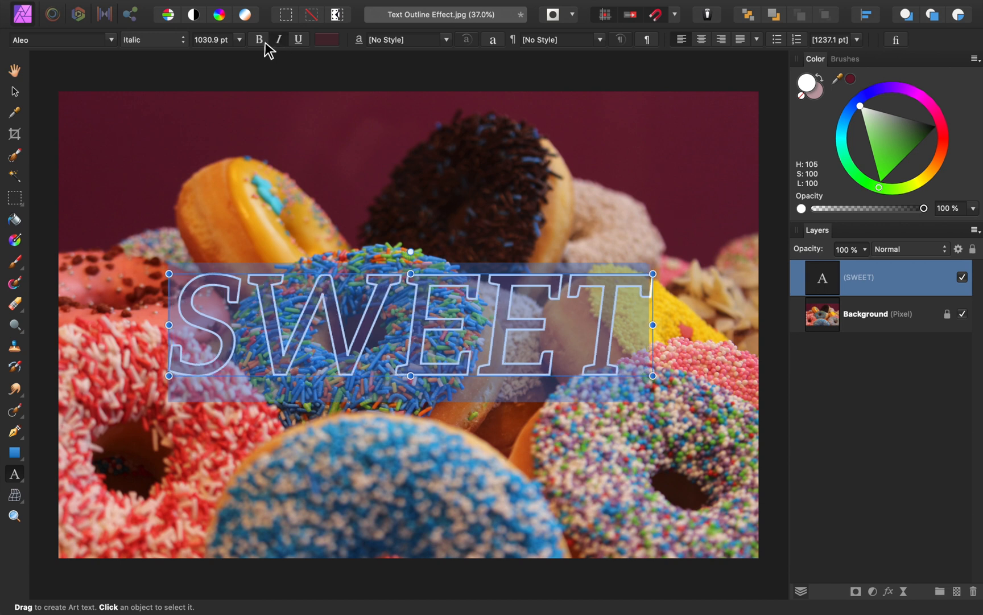
click(257, 38)
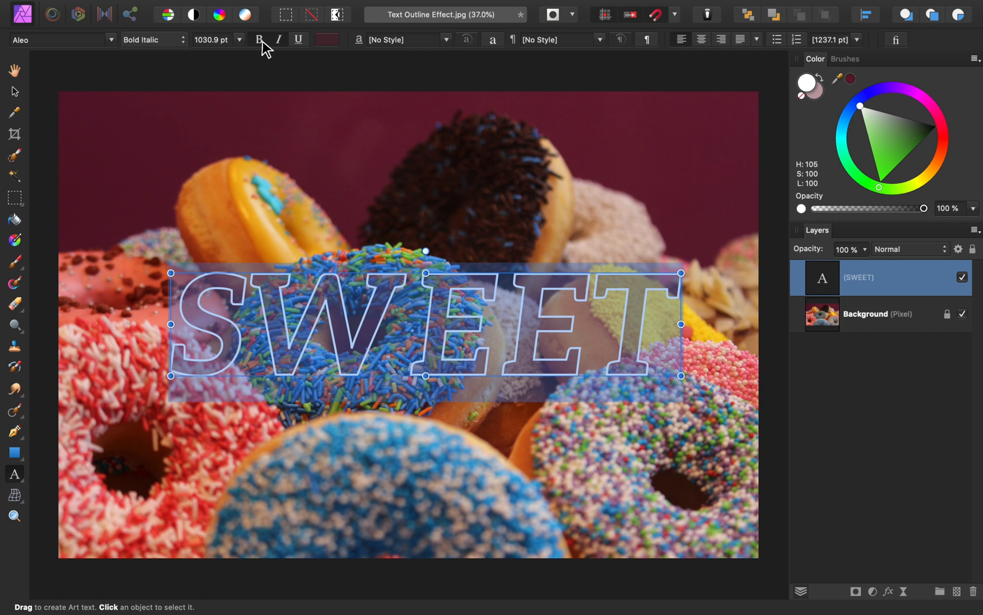
click(14, 453)
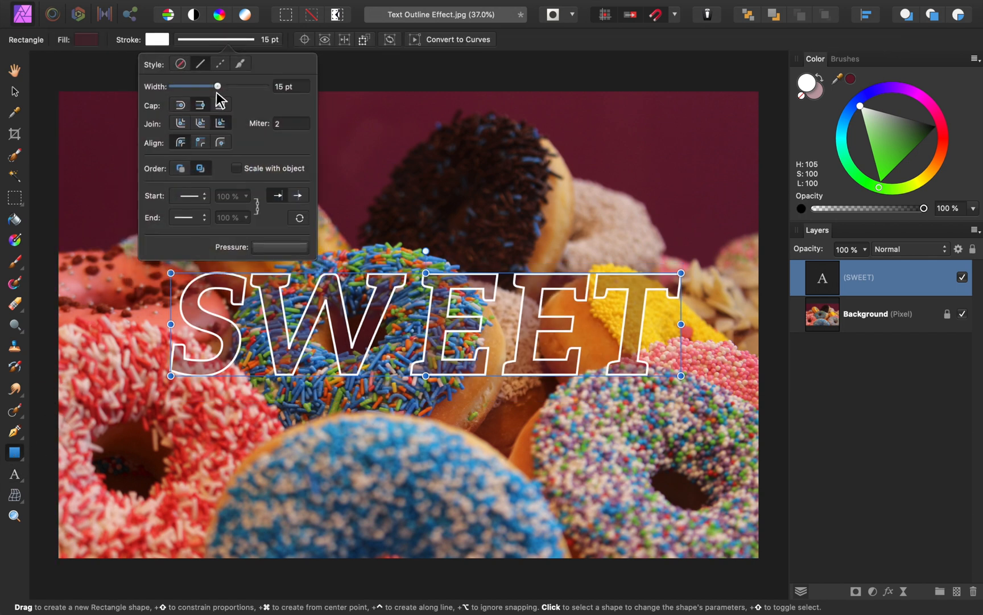
- Raise the SWEET outline stroke width to 25 pt
drag(215, 85, 231, 86)
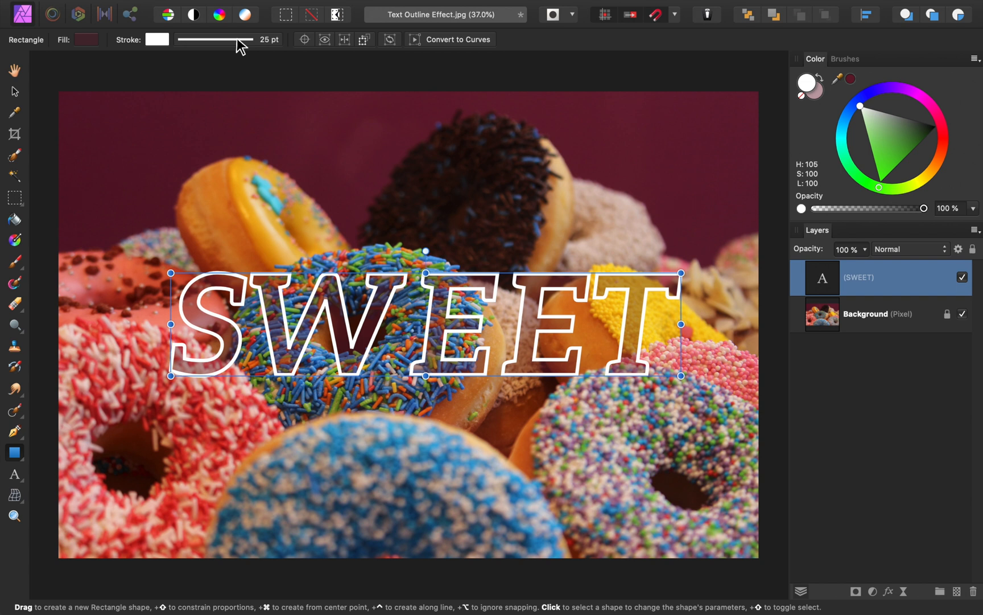
mouse_move(43, 469)
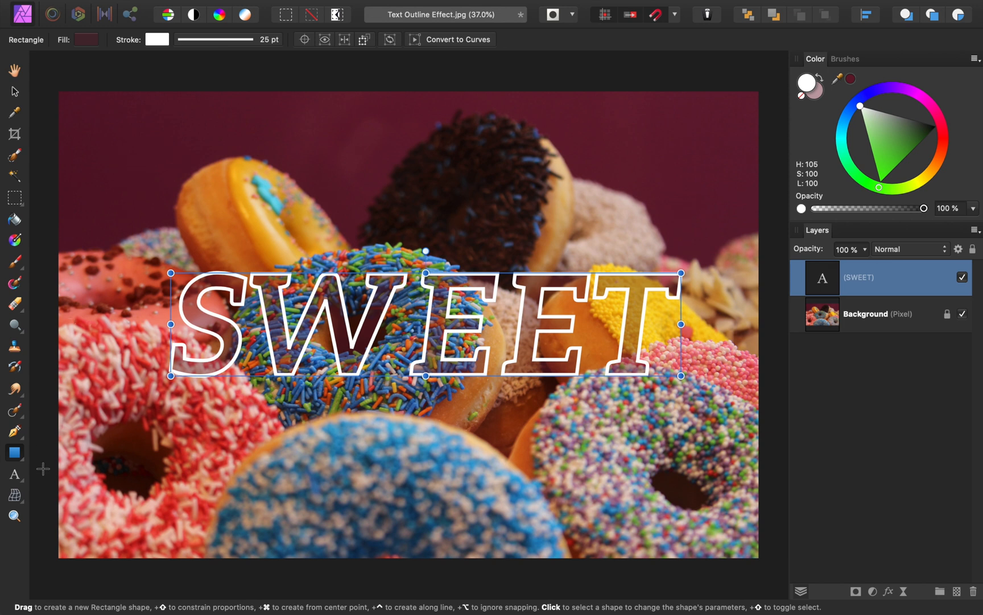
mouse_move(92, 140)
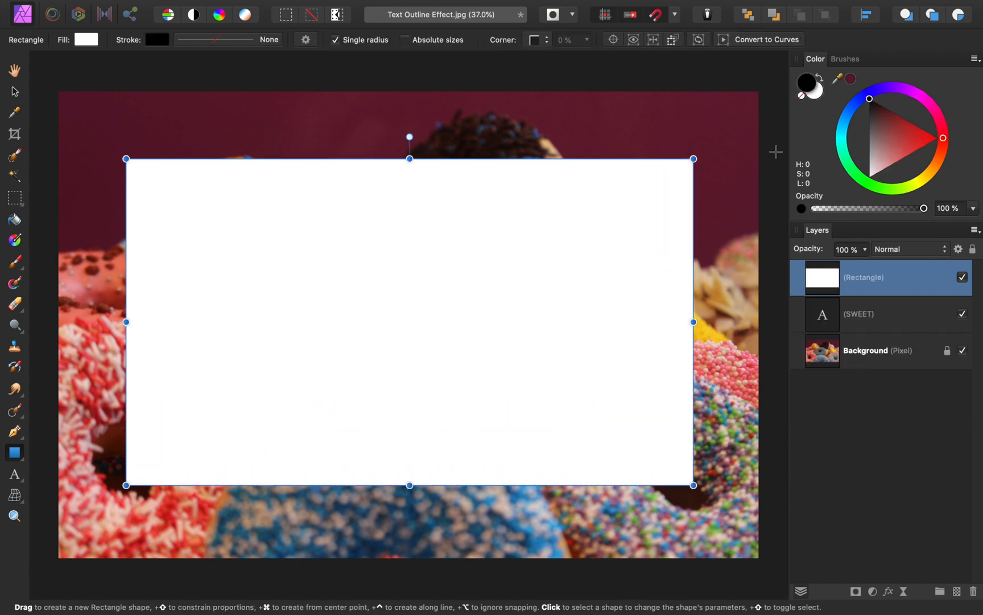
- Swap the rectangle's colours, remove its fill, and thicken its white border to 25 pt
click(804, 85)
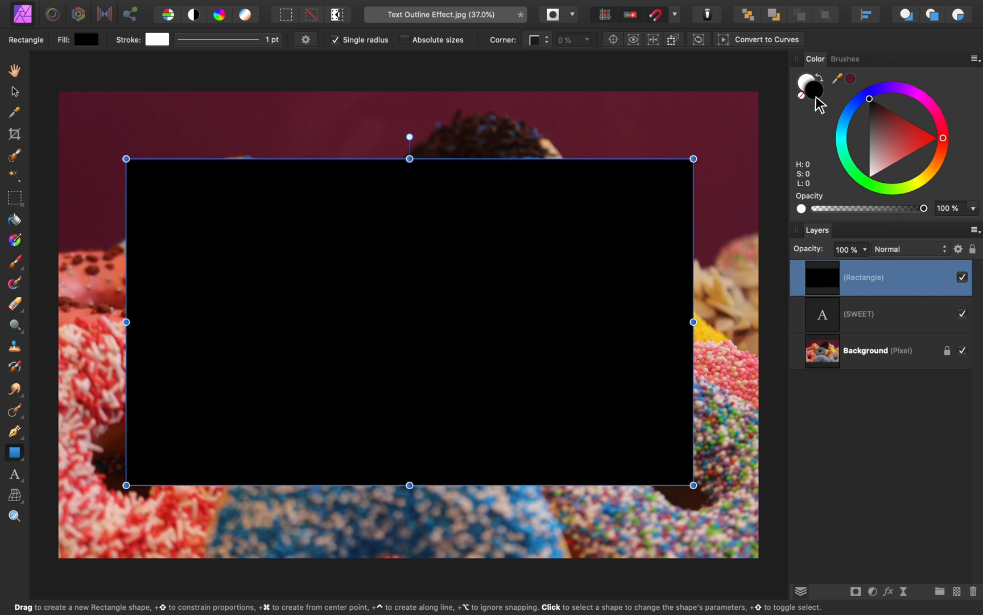
click(802, 96)
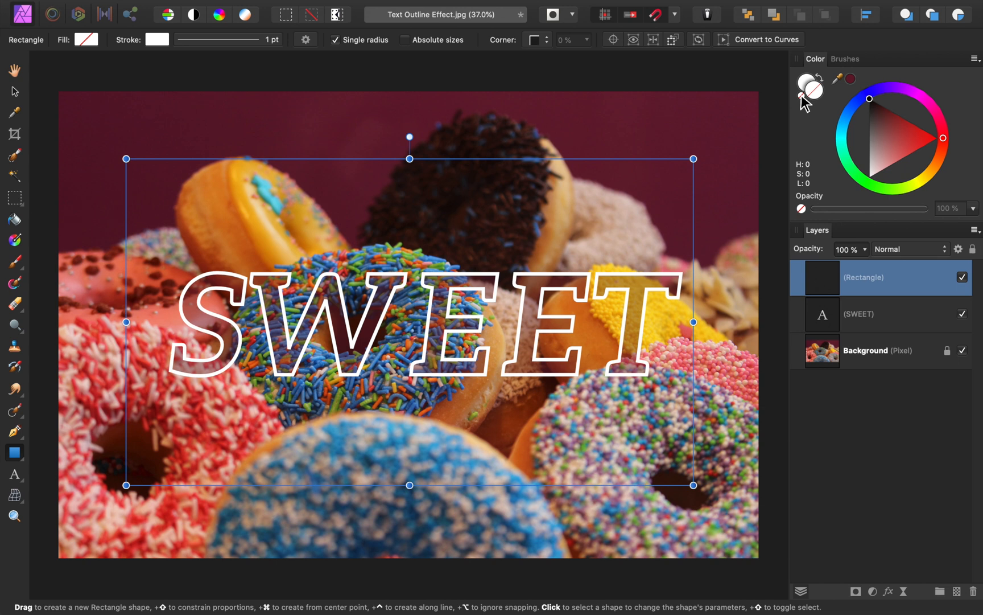
mouse_move(241, 47)
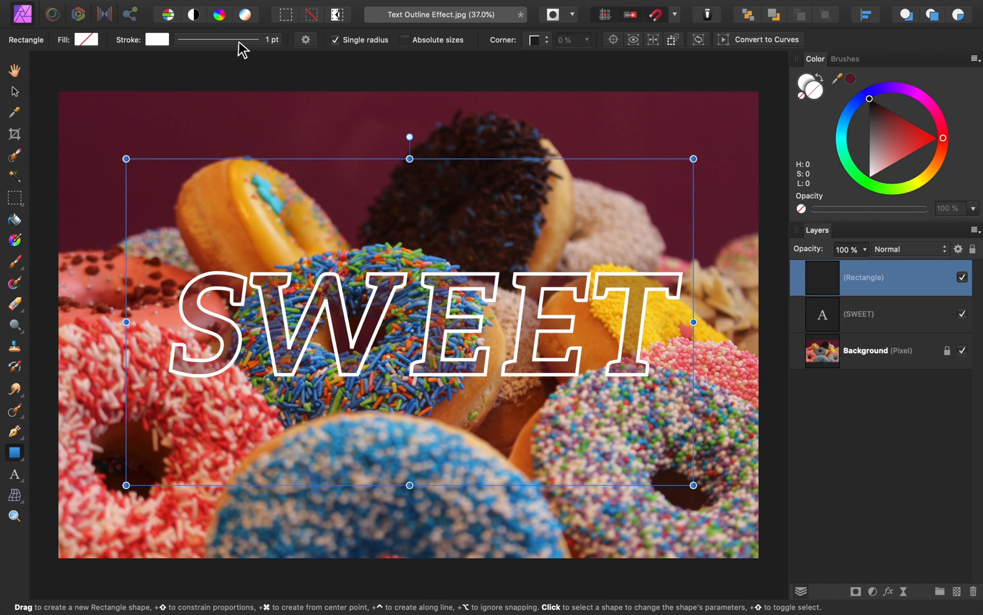
click(226, 39)
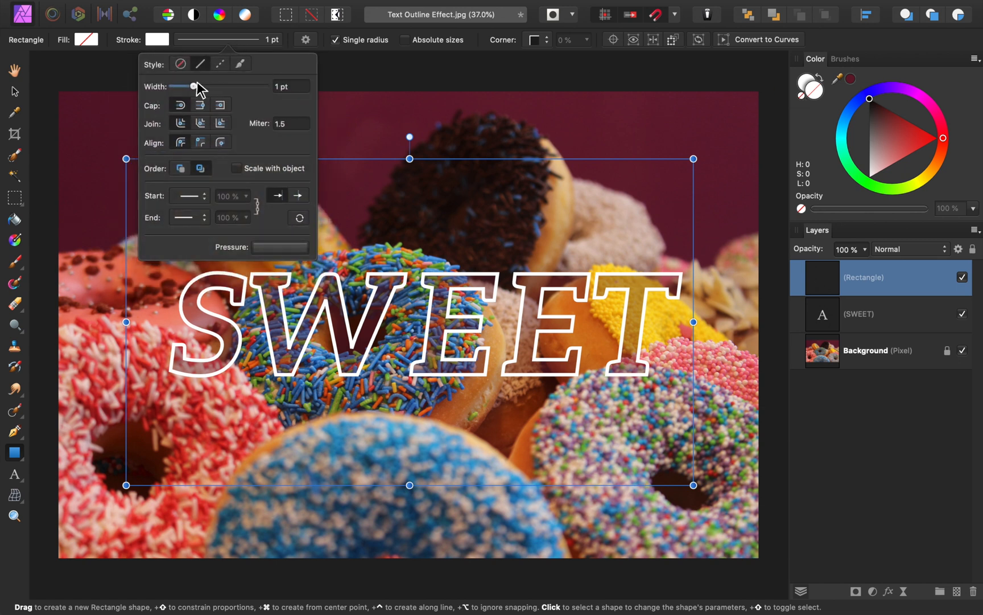
drag(189, 86, 220, 86)
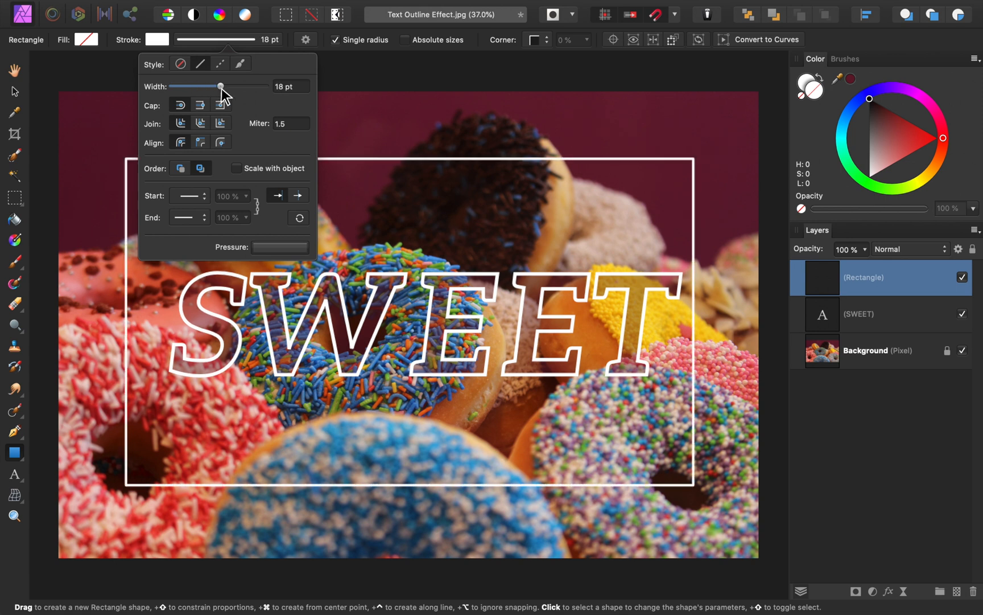
drag(219, 86, 227, 86)
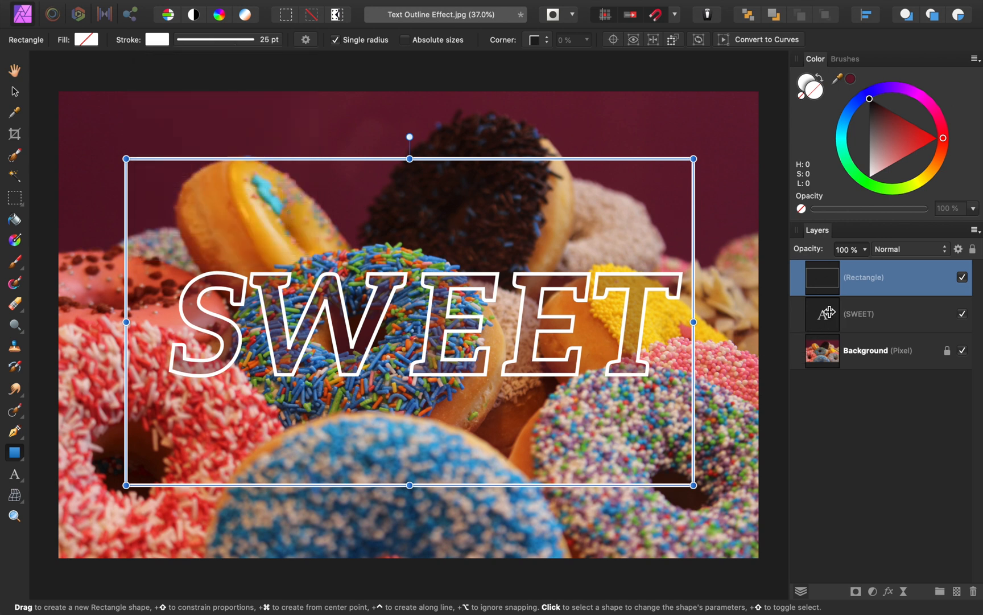
- Reselect the layer and leave the rectangle frame unfilled with its 25 pt white border
click(866, 314)
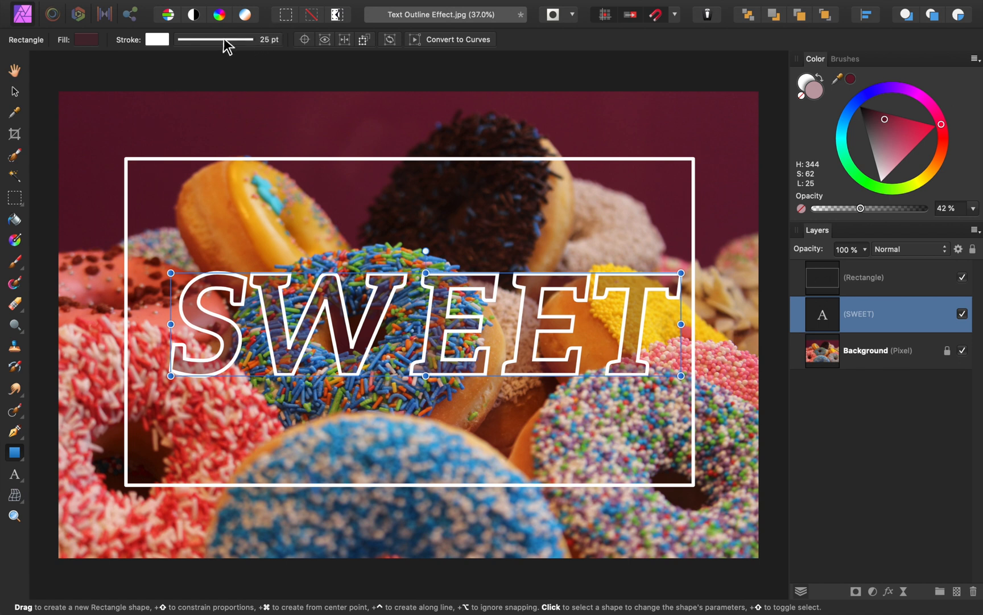
mouse_move(276, 53)
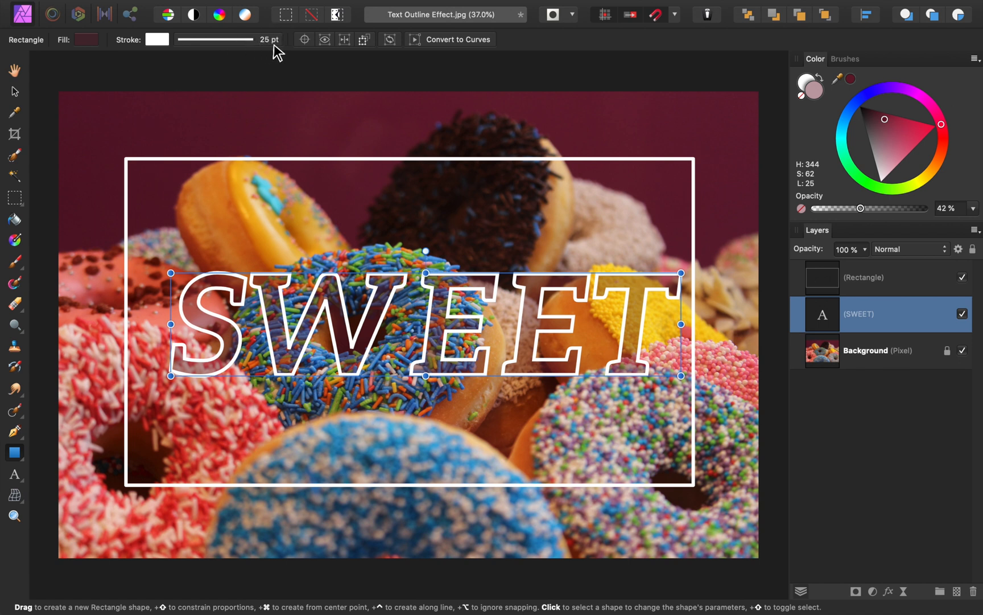
click(878, 277)
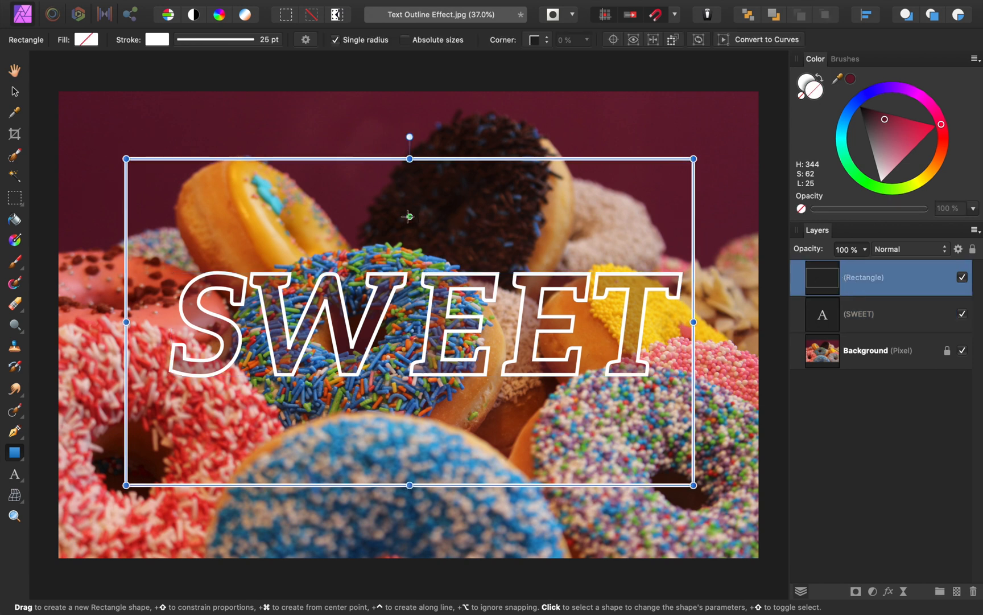
mouse_move(265, 72)
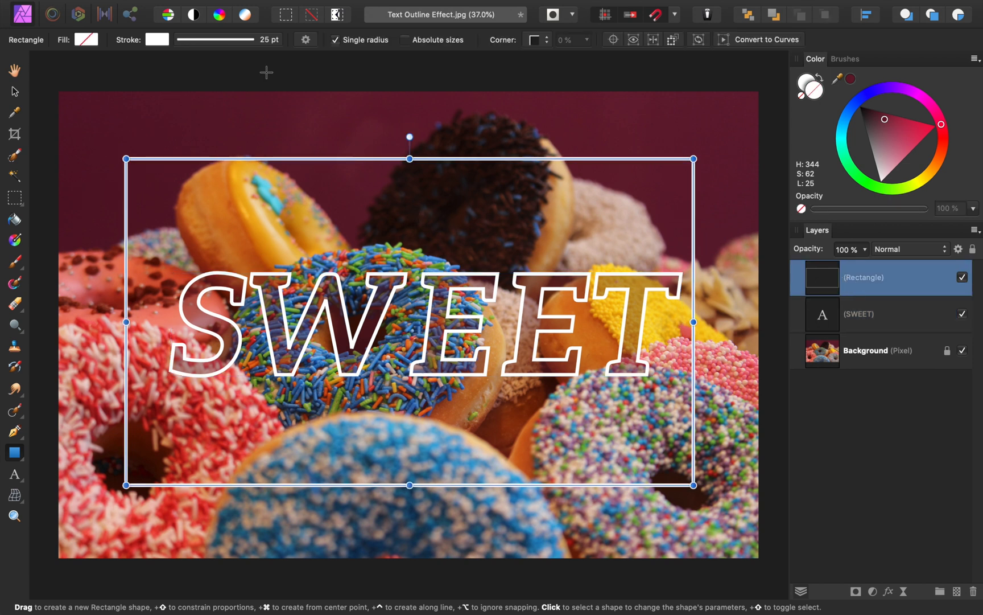
click(219, 38)
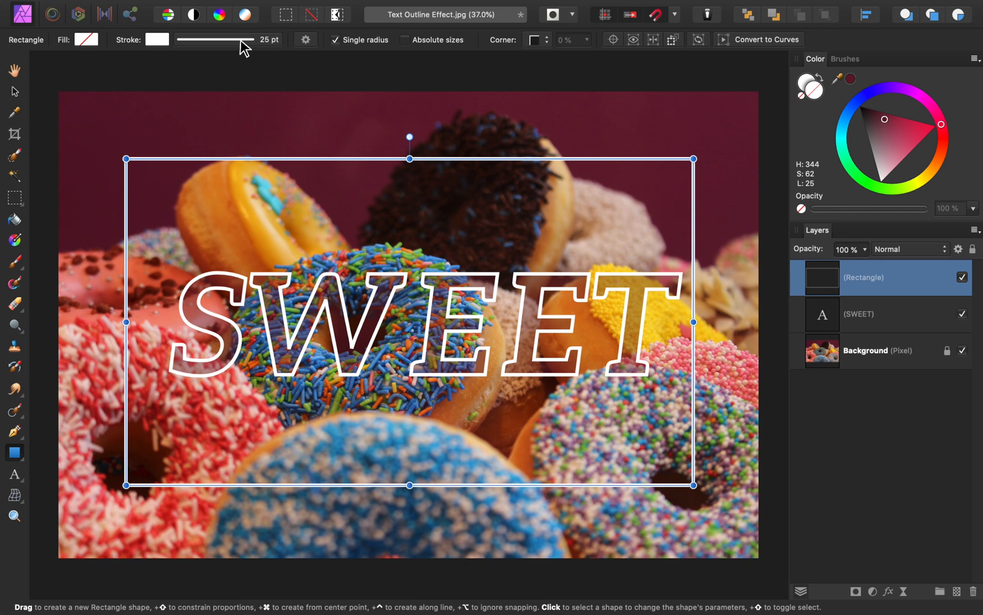
- Give the frame a maroon fill at 36% opacity
click(86, 39)
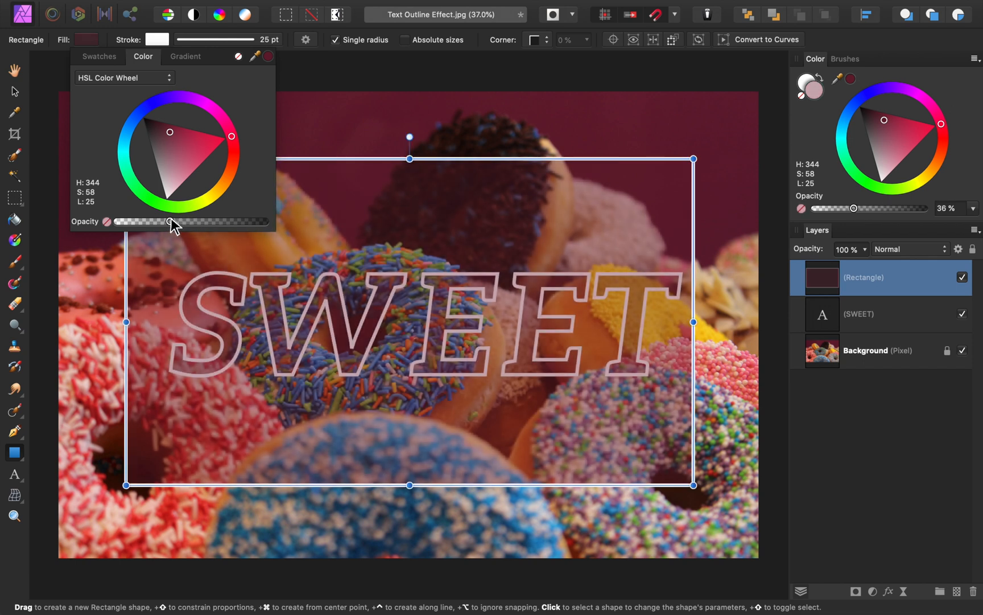
mouse_move(410, 333)
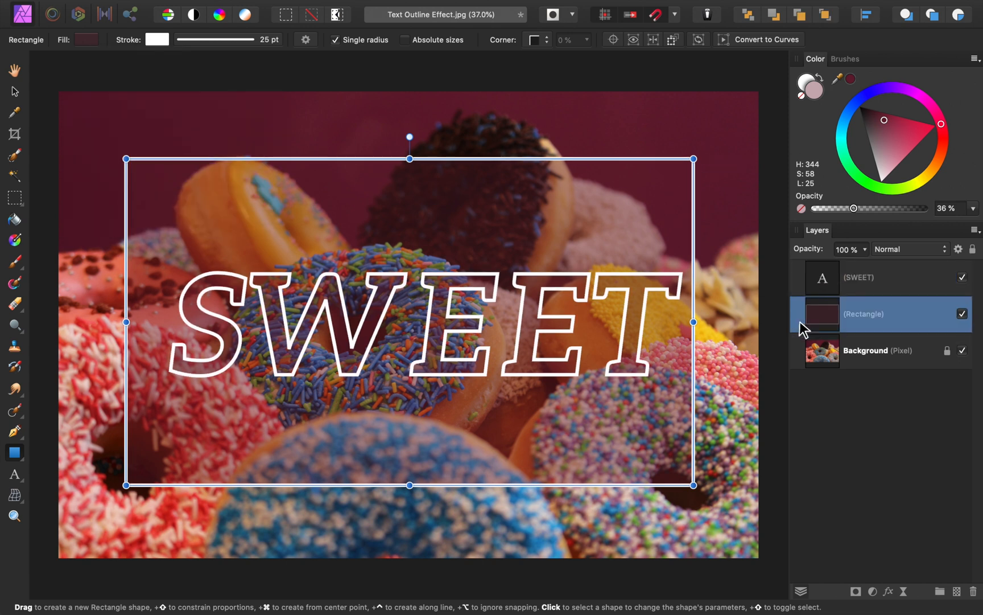
mouse_move(185, 236)
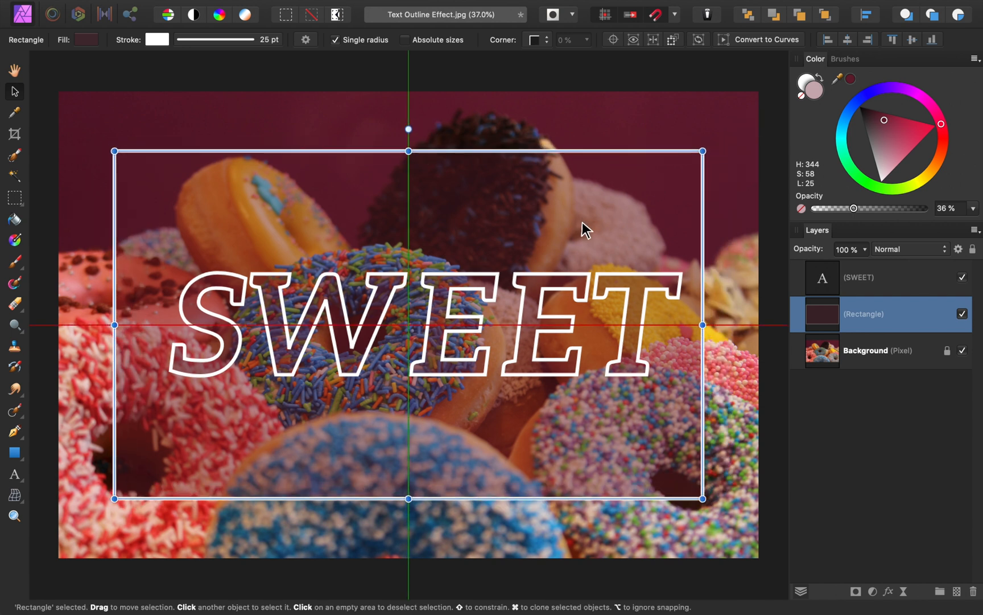
- Select the SWEET text layer and scale it down to fit inside the frame
click(878, 277)
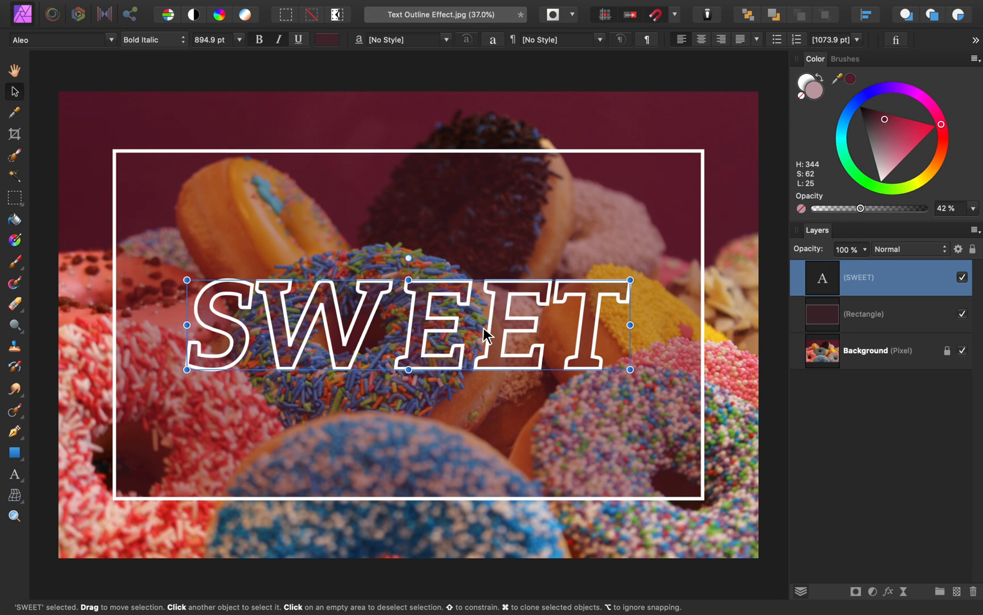
mouse_move(533, 223)
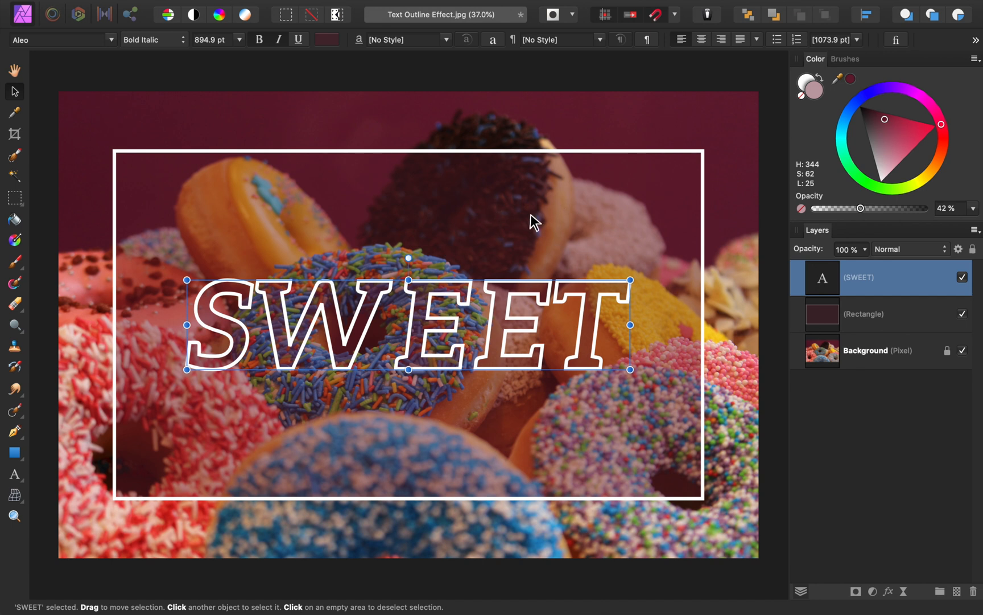
mouse_move(549, 227)
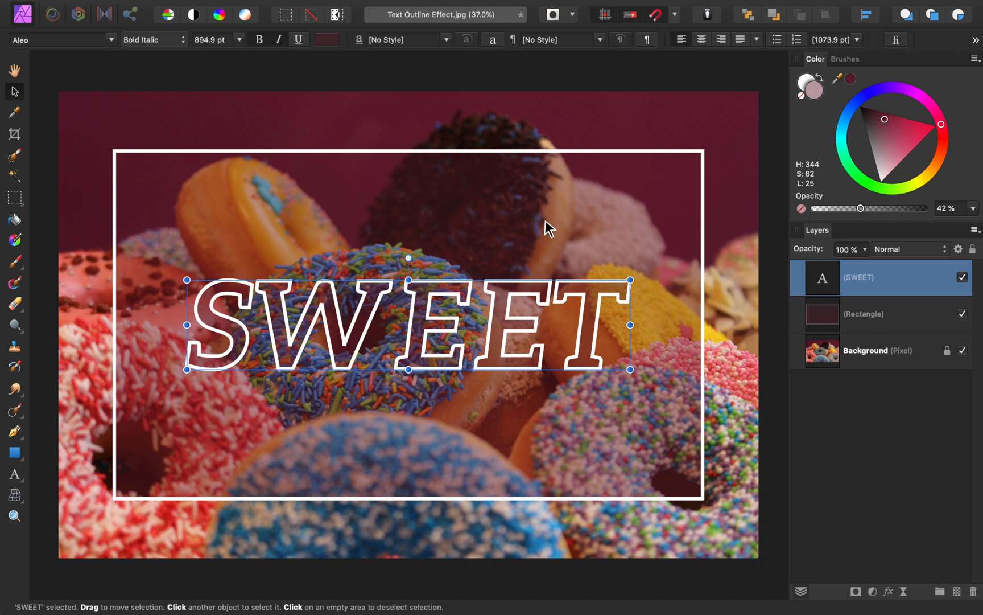
- Select the Background layer, marquee the frame area, and add a Gaussian Blur live filter
click(865, 350)
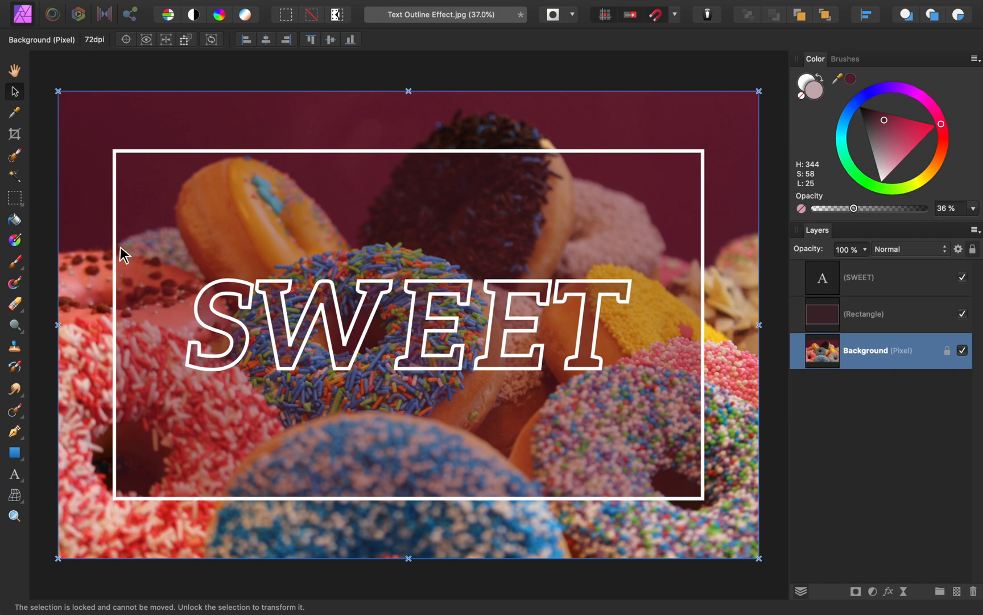
mouse_move(14, 197)
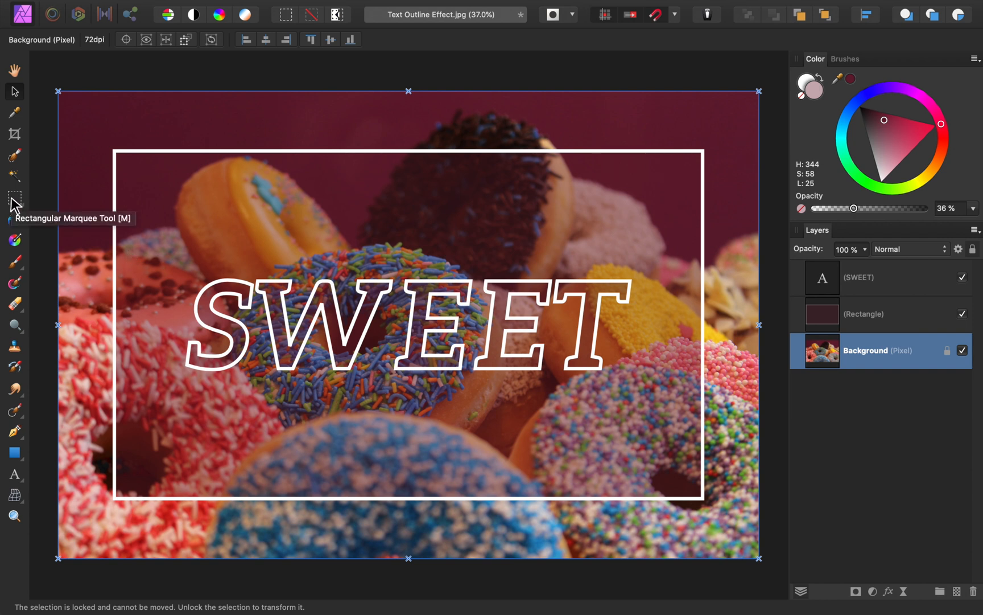
click(14, 197)
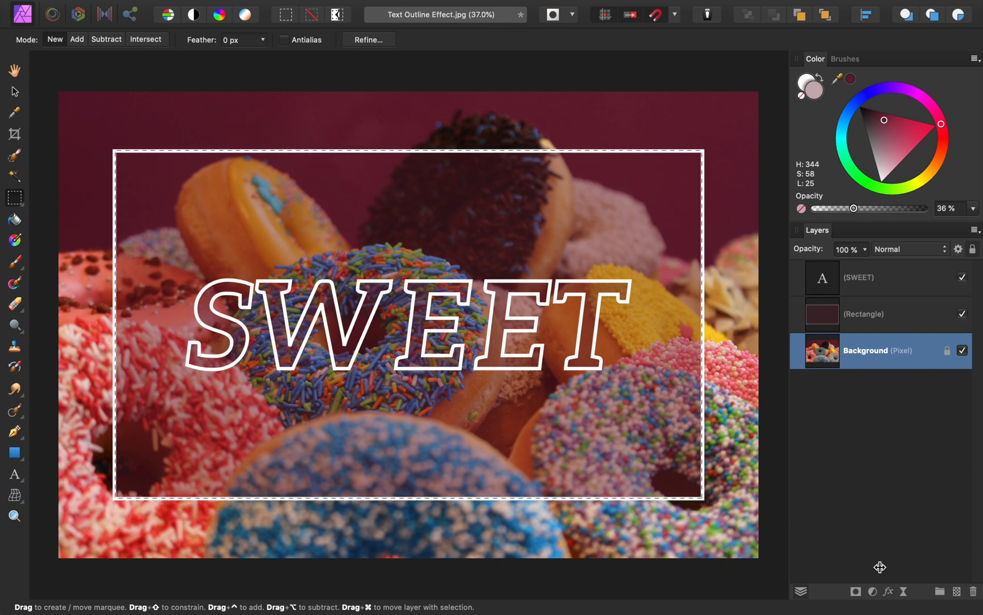
click(888, 591)
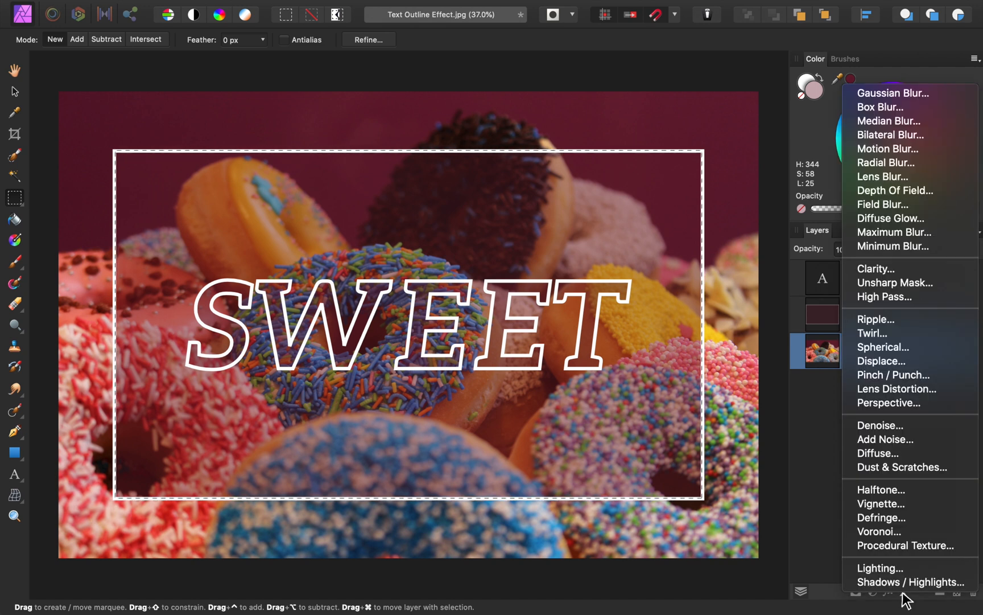
mouse_move(892, 93)
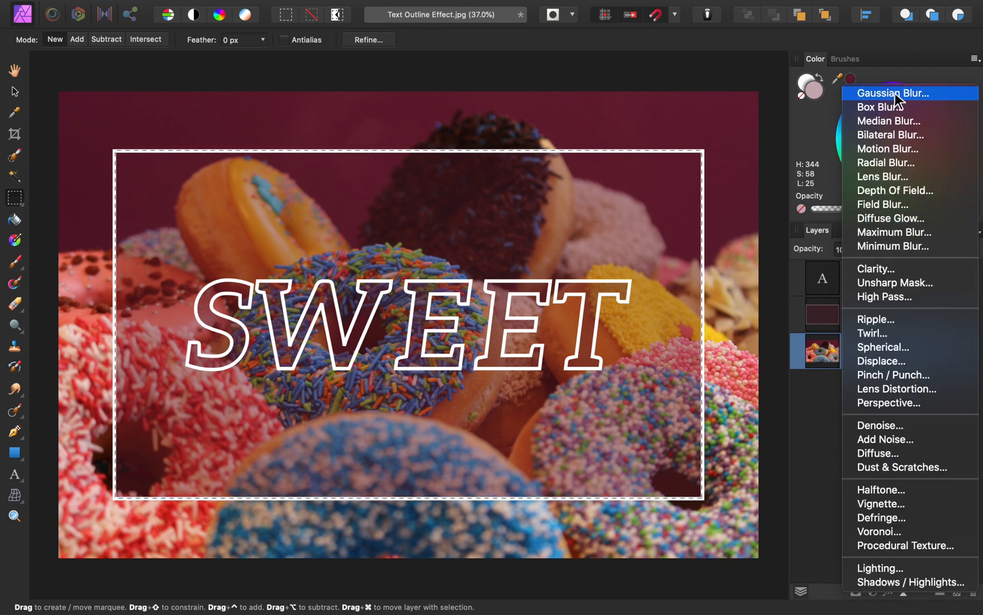
click(893, 93)
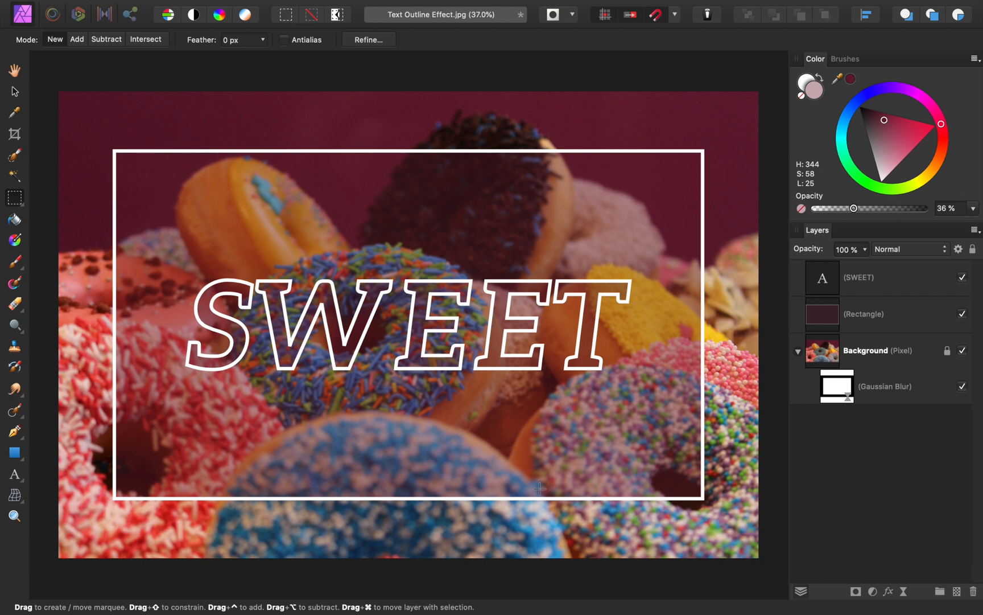
mouse_move(374, 361)
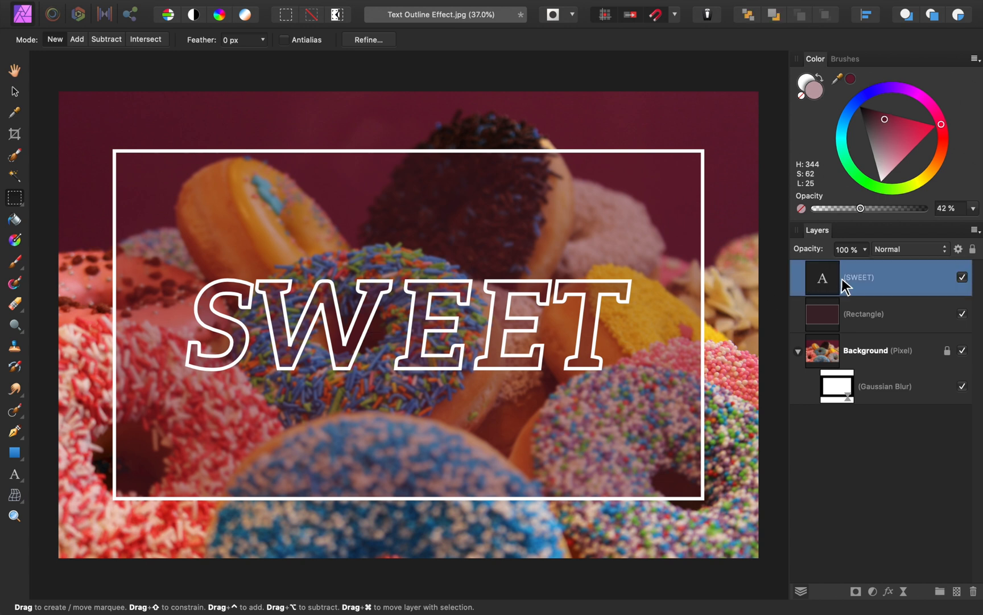
mouse_move(426, 309)
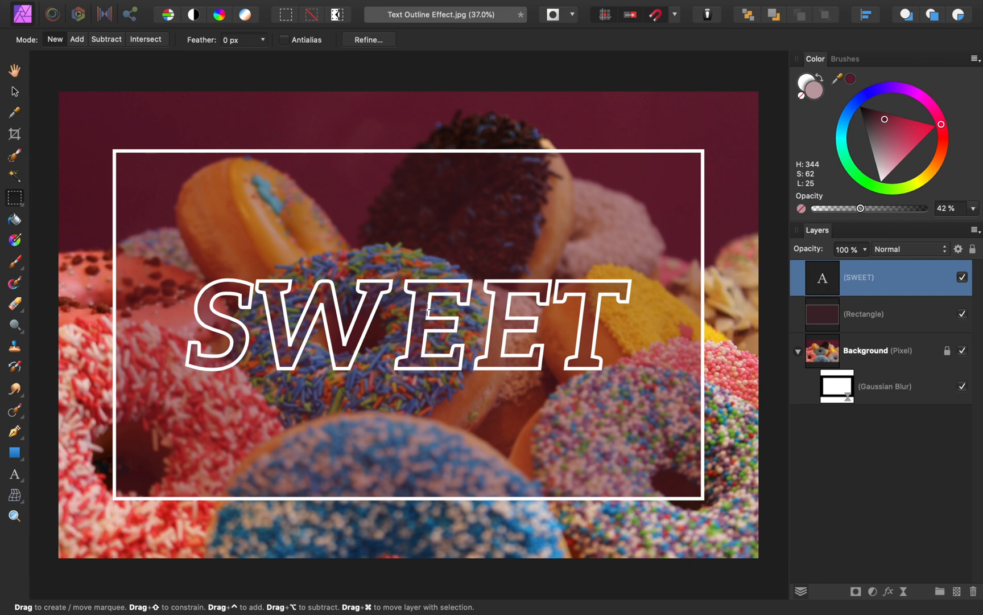
- Reduce kerning between SWEET's letter pairs, including E–E and E–T
click(14, 474)
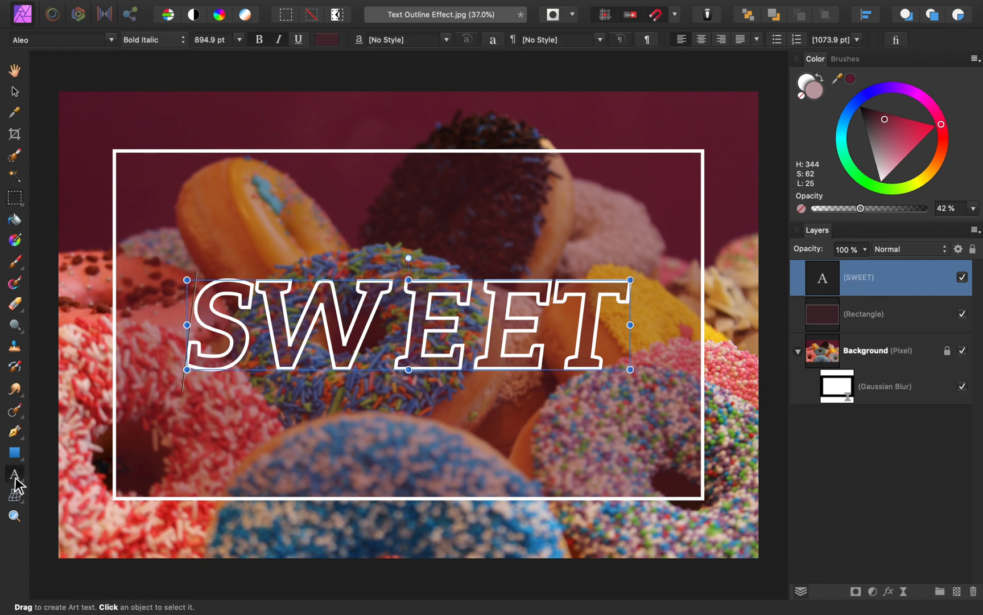
click(13, 474)
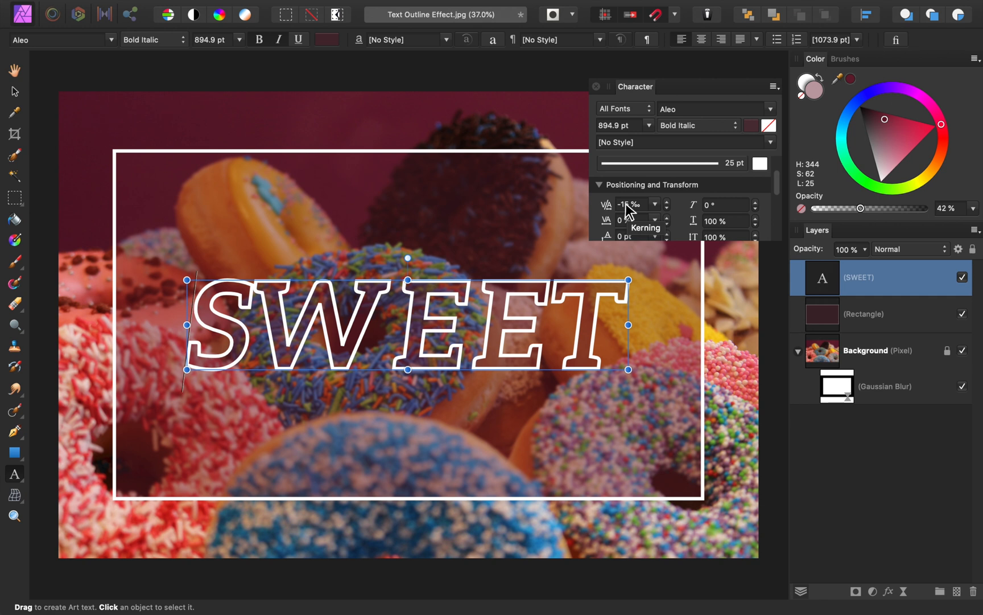
mouse_move(259, 310)
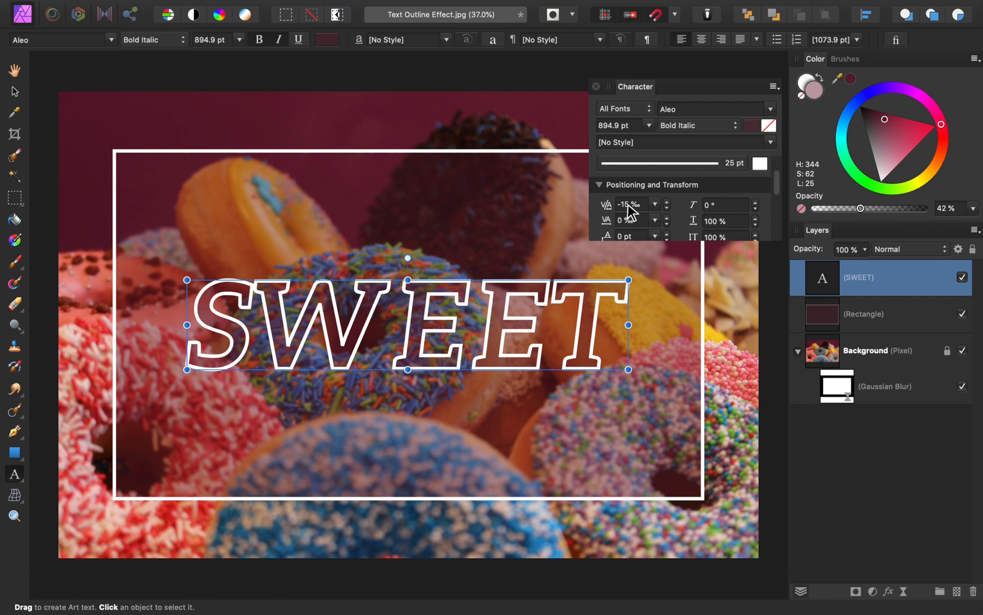
mouse_move(632, 213)
text(-60)
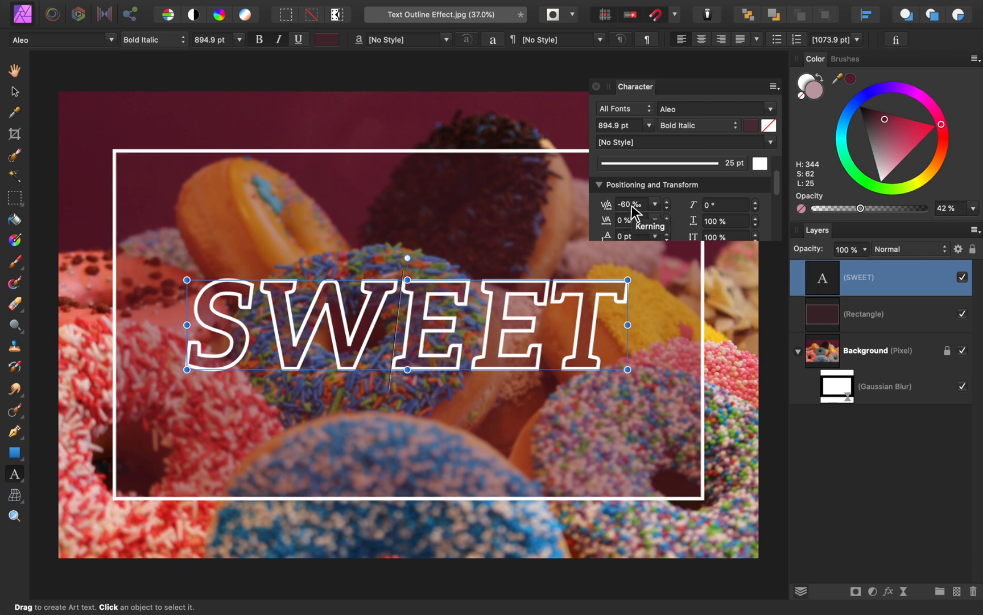
click(665, 201)
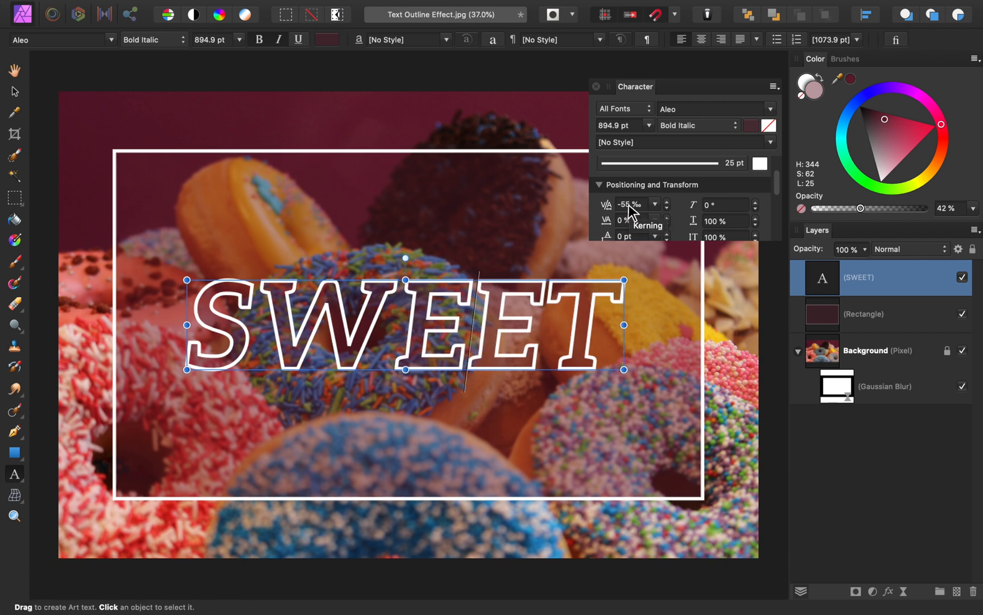
click(655, 205)
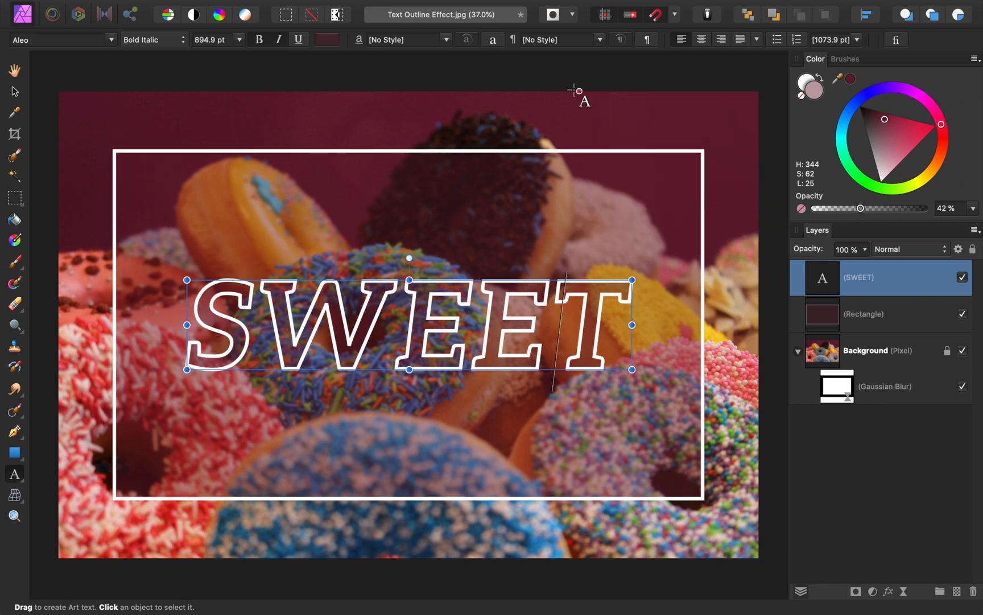
click(14, 92)
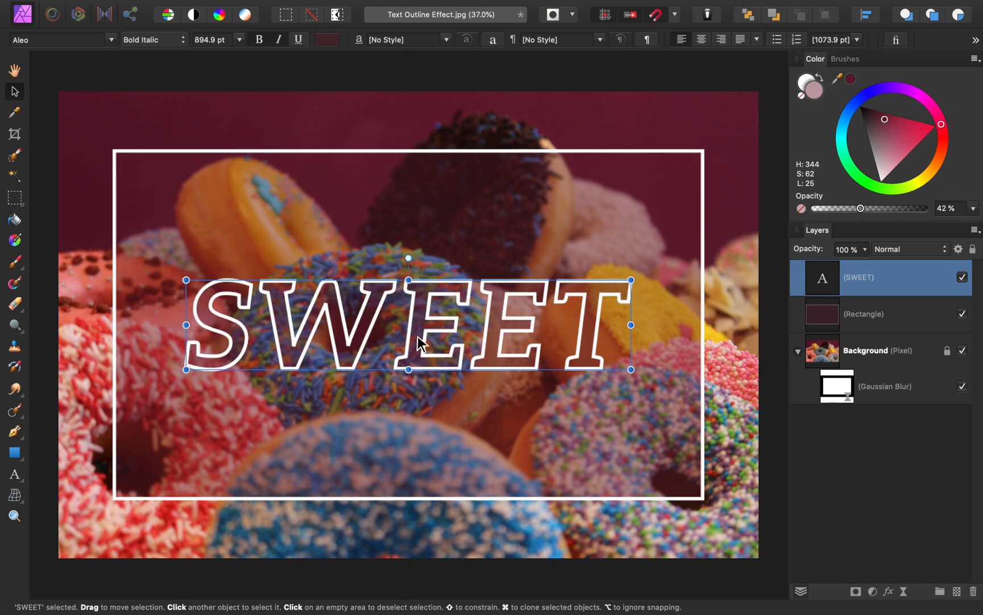
click(608, 81)
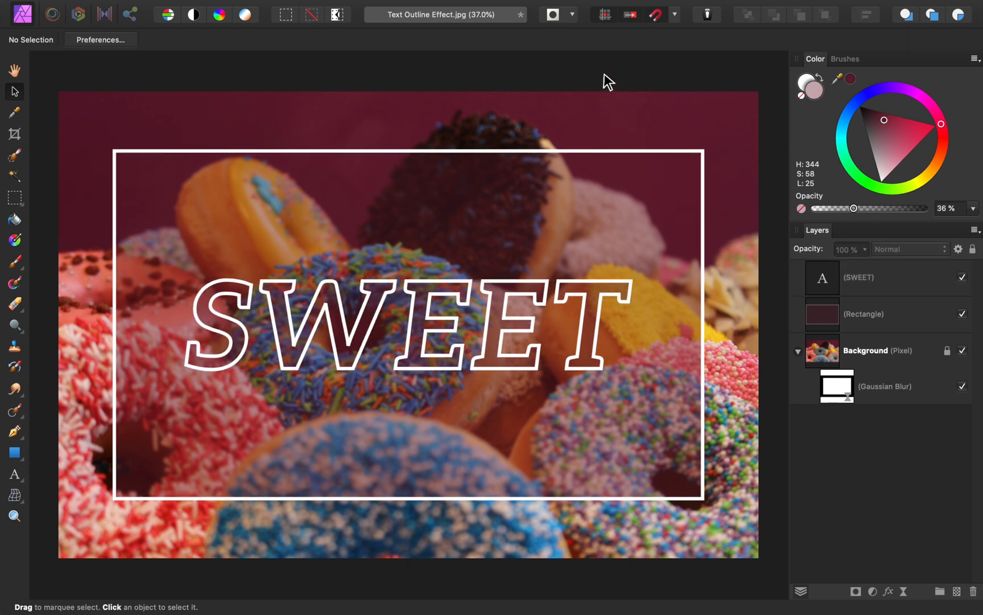